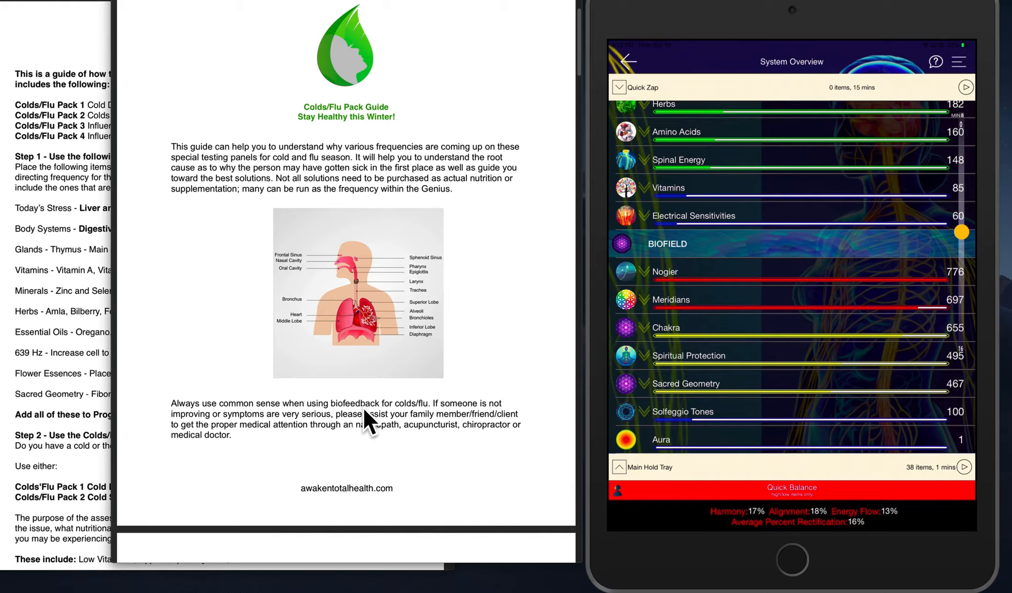
mouse_move(82, 11)
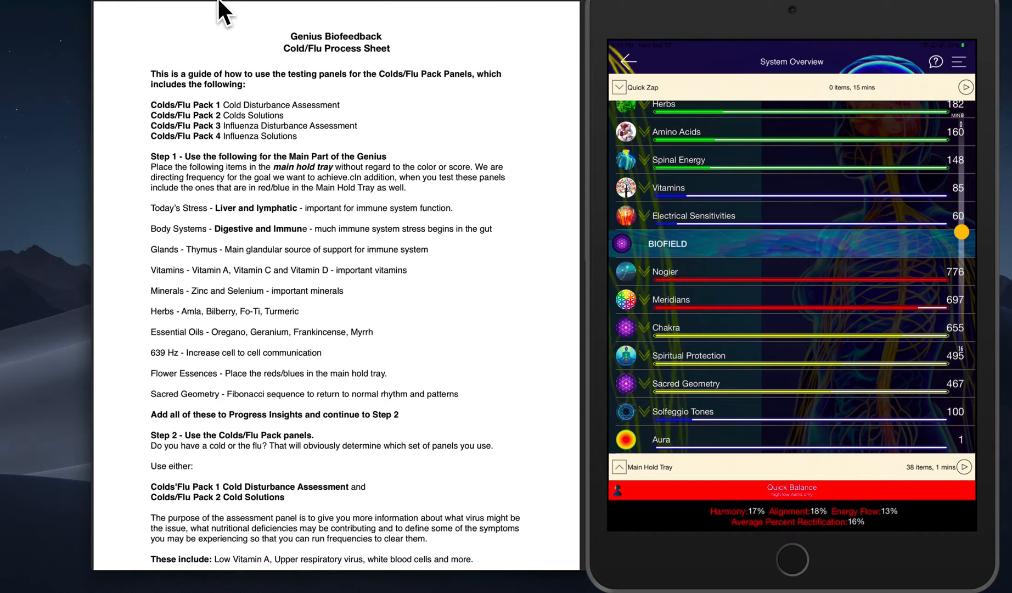
Step: Move Sensitivities, Liver, Lymphatic and other Today's Stress items into the Main Hold Tray (48 items)
scroll("down", 3)
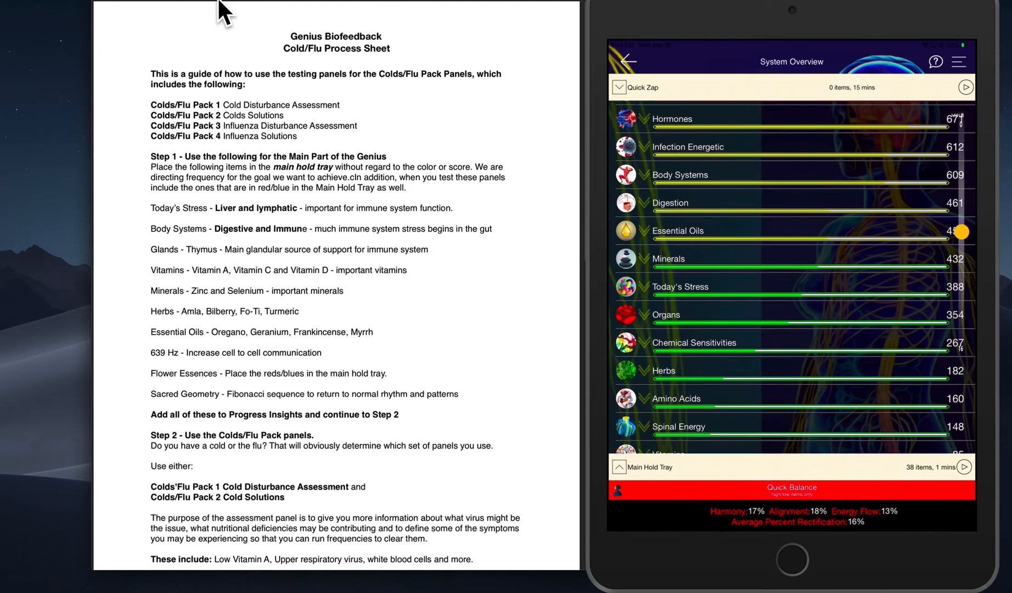
scroll("down", 3)
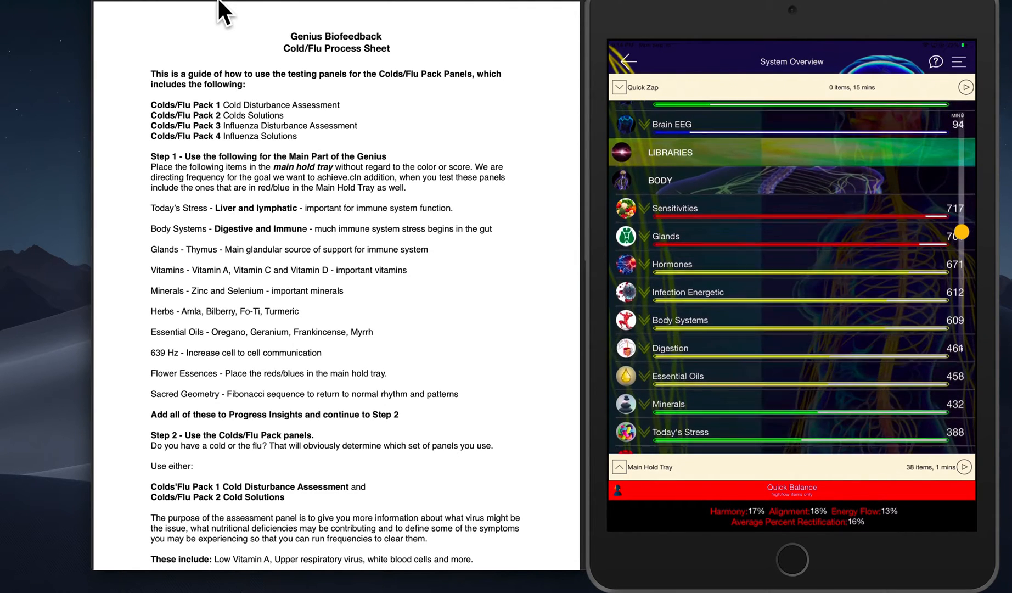
scroll("down", 3)
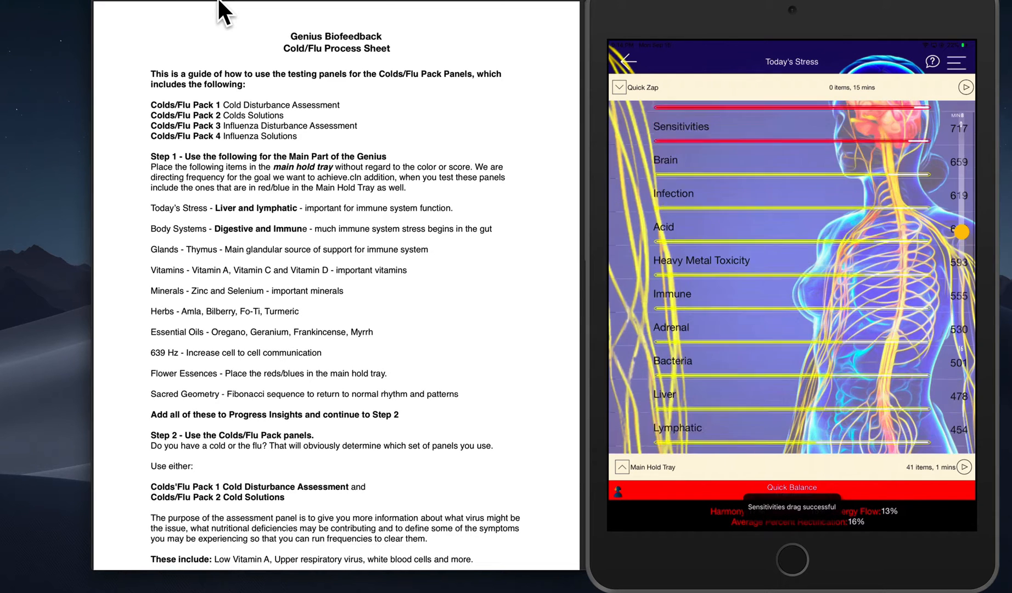
scroll("down", 3)
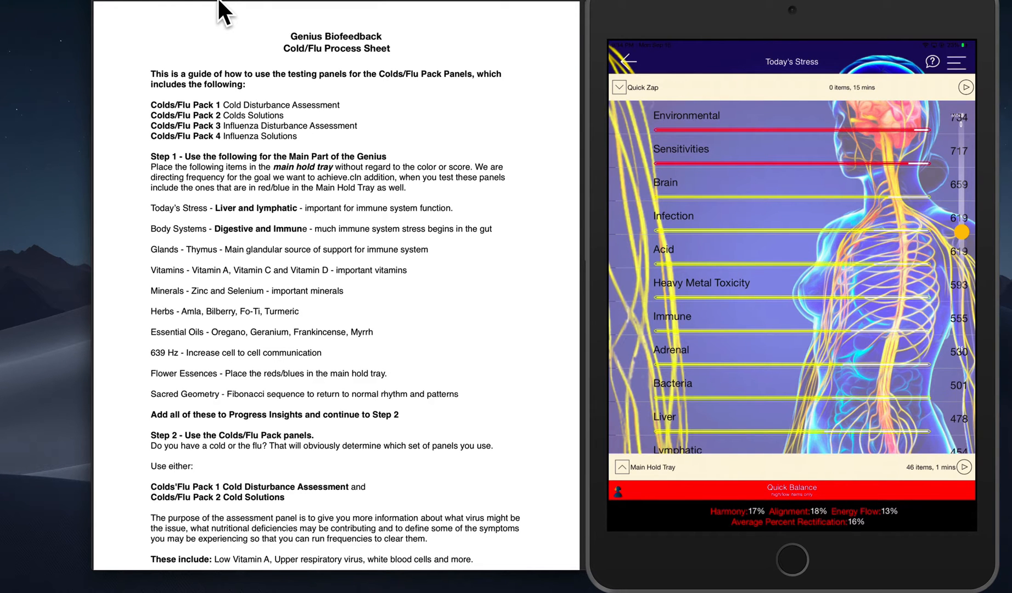
scroll("down", 3)
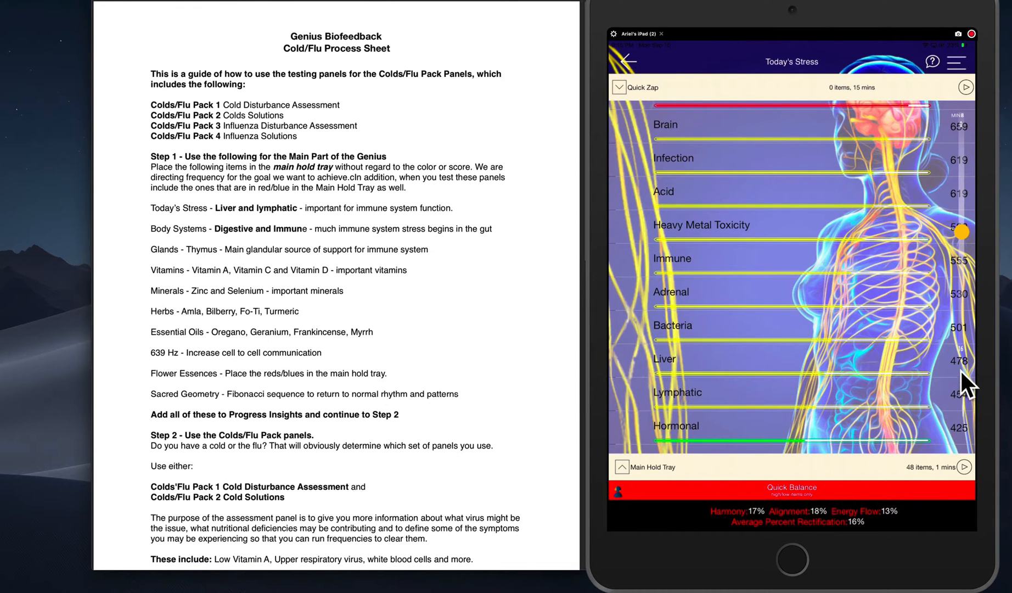
mouse_move(683, 411)
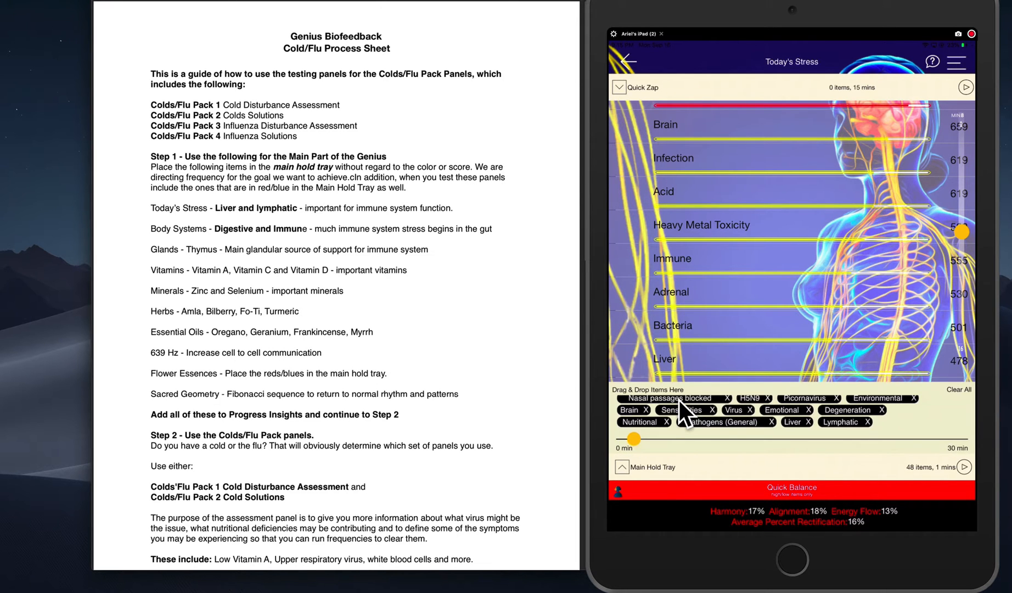
Step: Clear all items from the Main Hold Tray and review the Today's Stress list
left_click(959, 389)
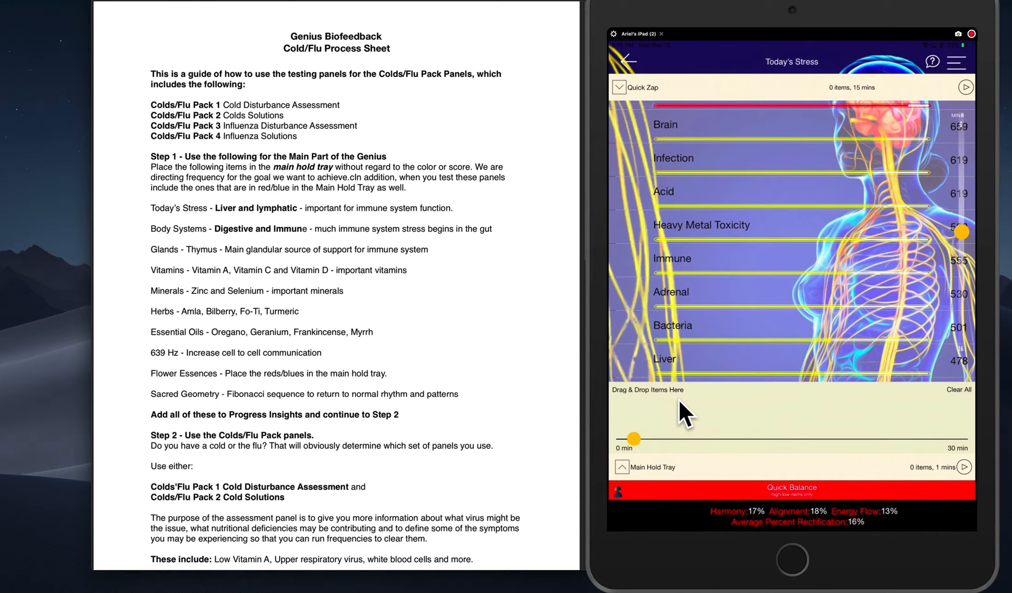
scroll("down", 3)
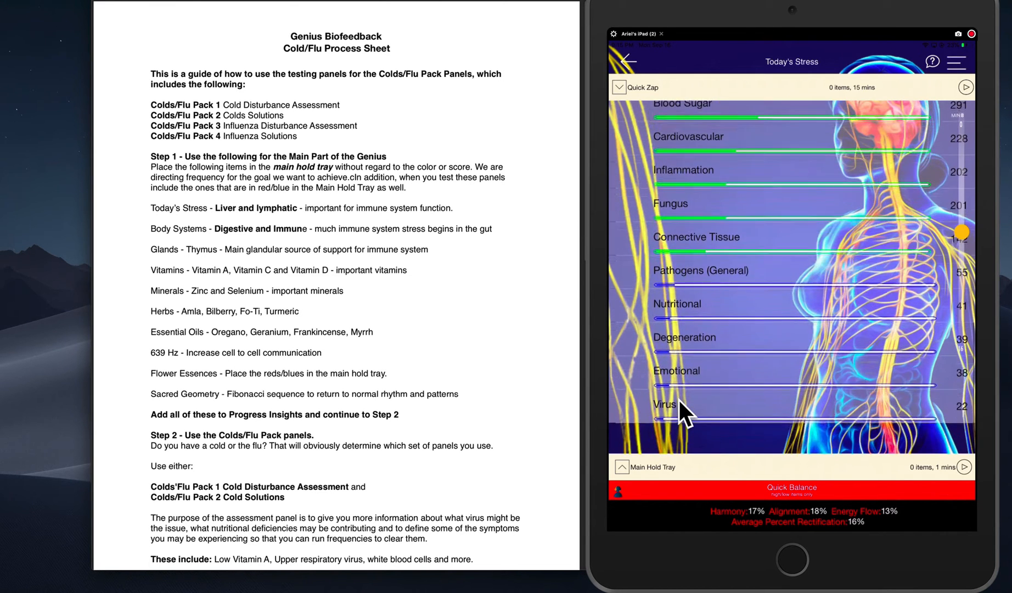
scroll("down", 3)
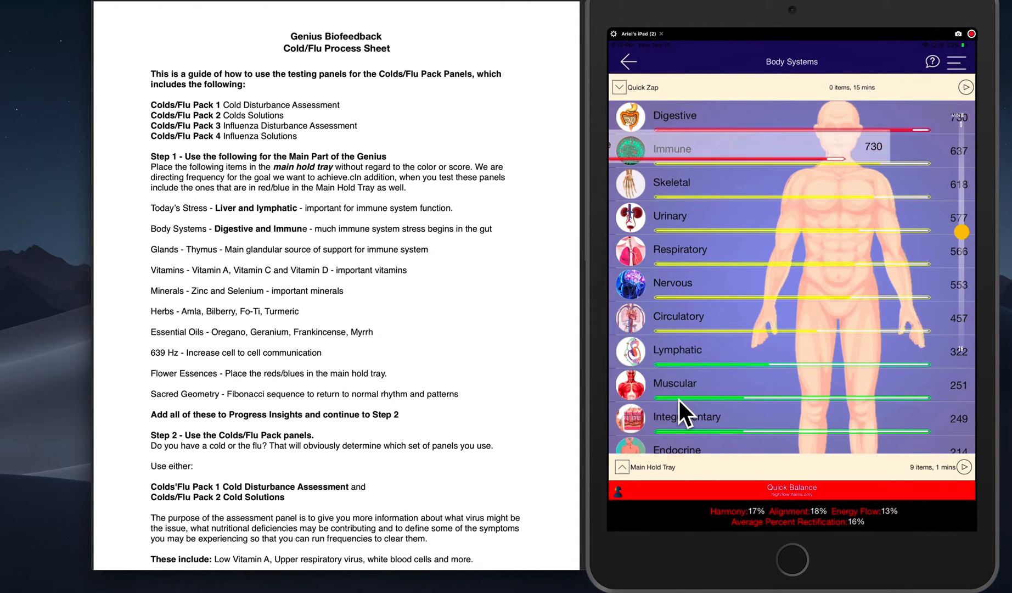
Step: Add Immune from Body Systems and Hypothalamus from Glands to the tray (16 items)
left_click_drag(674, 116, 791, 467)
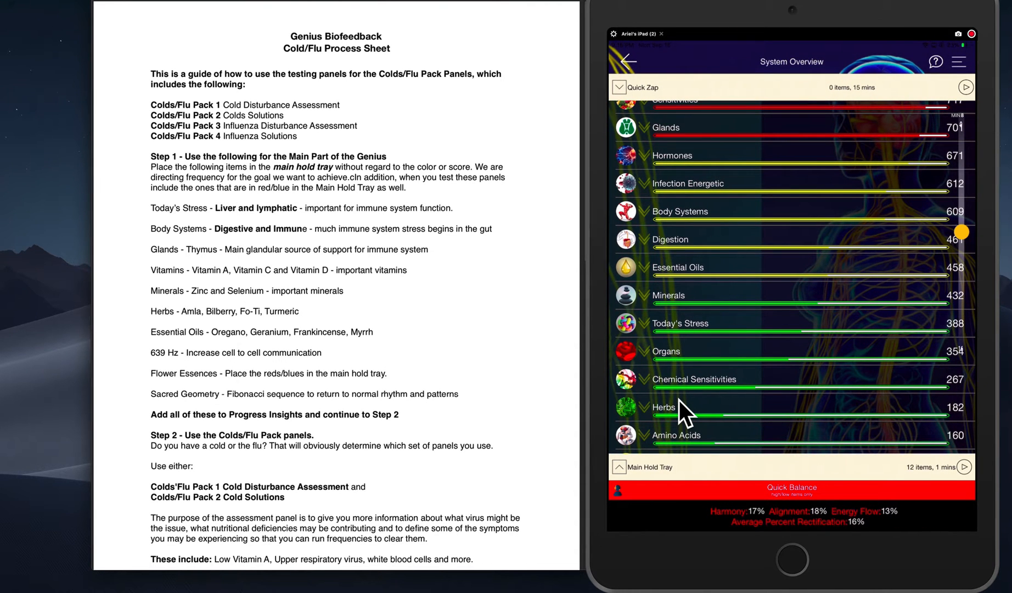
left_click(666, 127)
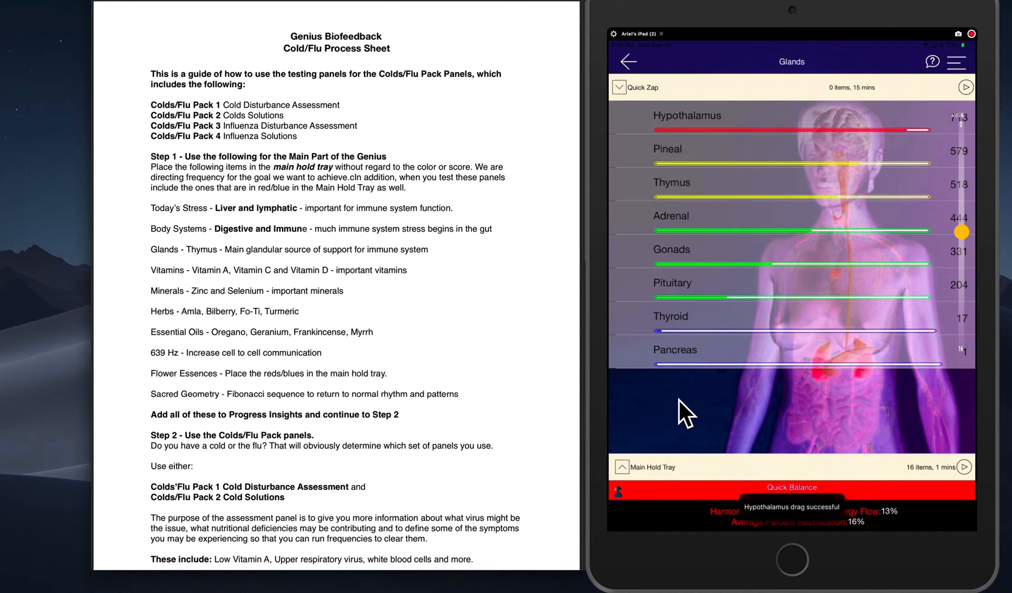
left_click(626, 60)
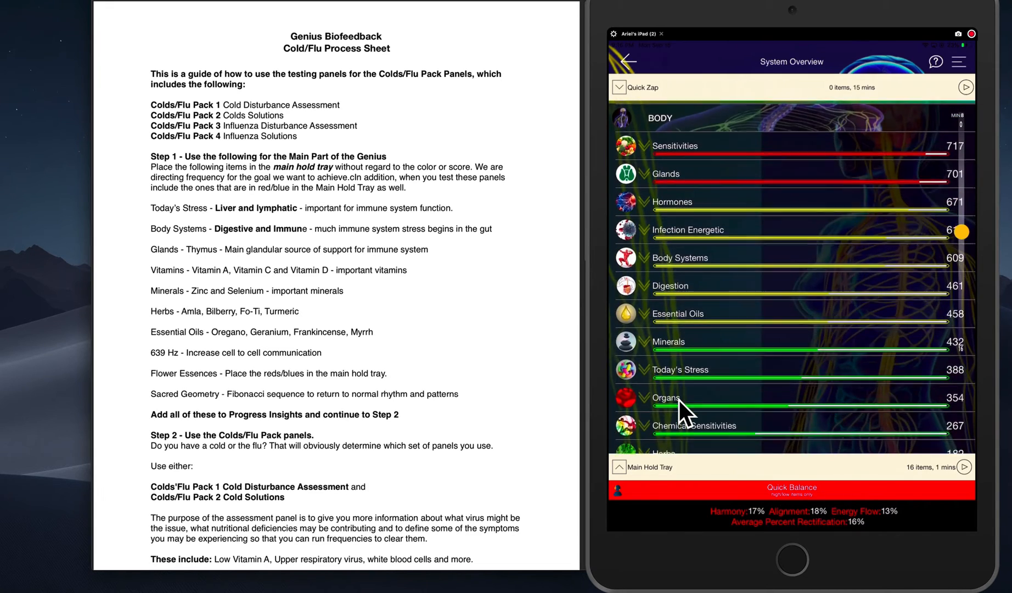
Step: Add Vitamin C and other vitamins from the Vitamins panel to the tray (23 items)
scroll("down", 3)
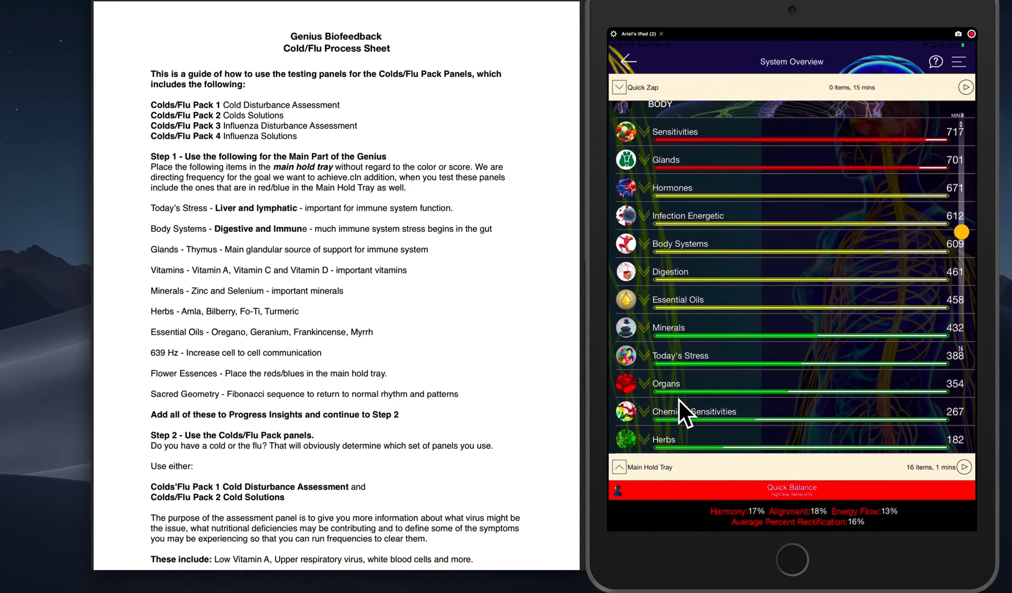
scroll("down", 3)
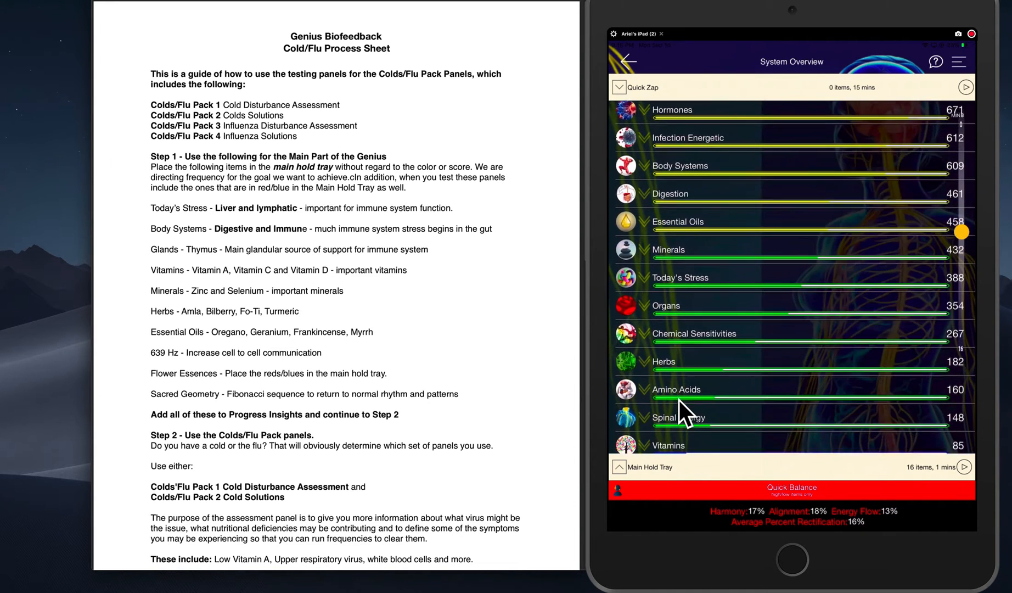
left_click(667, 446)
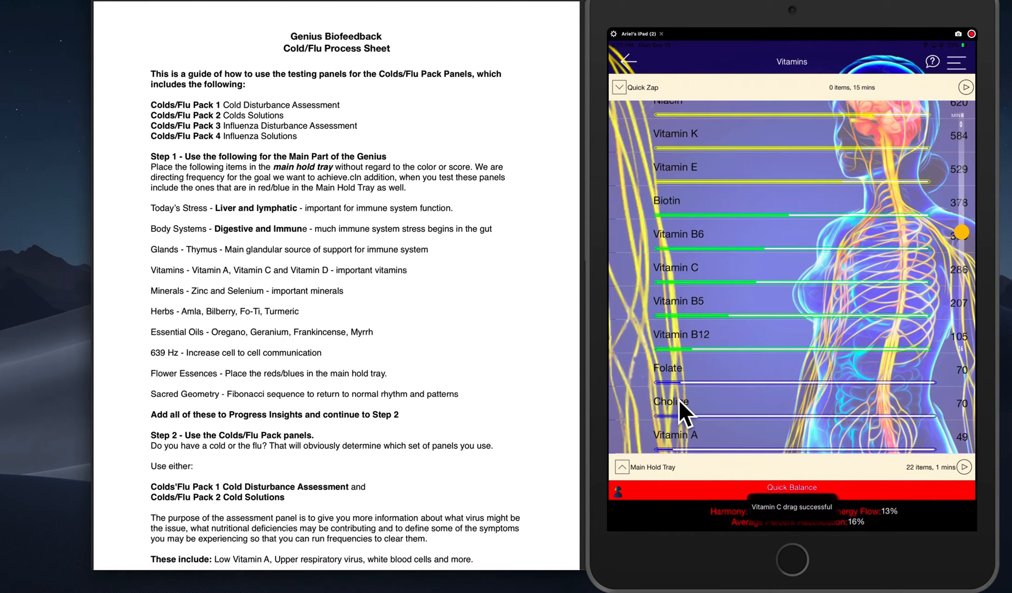
scroll("down", 3)
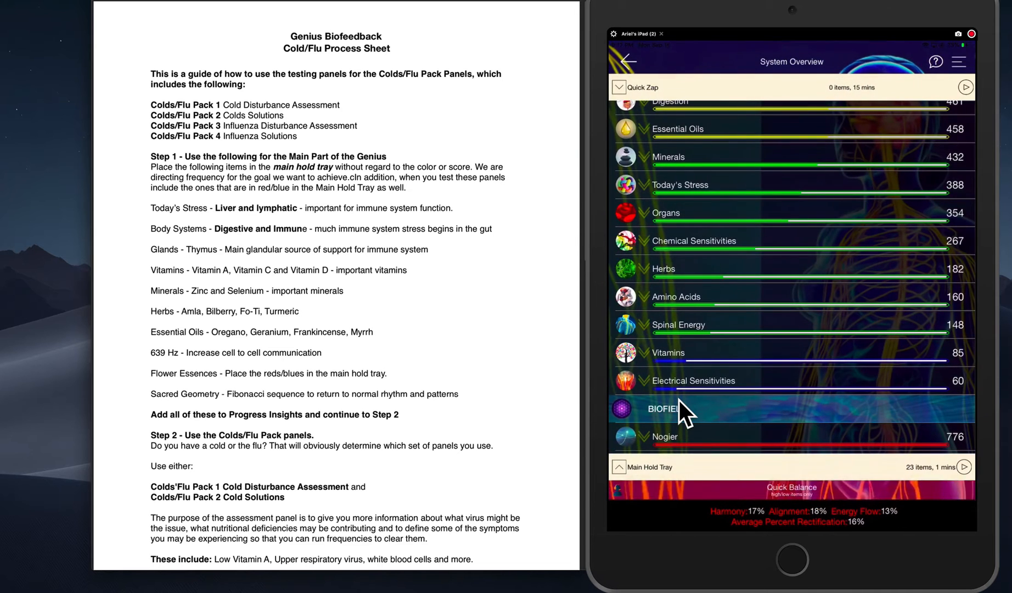
Step: Add Zinc and other minerals from the Minerals panel to the tray (29 items)
left_click(667, 157)
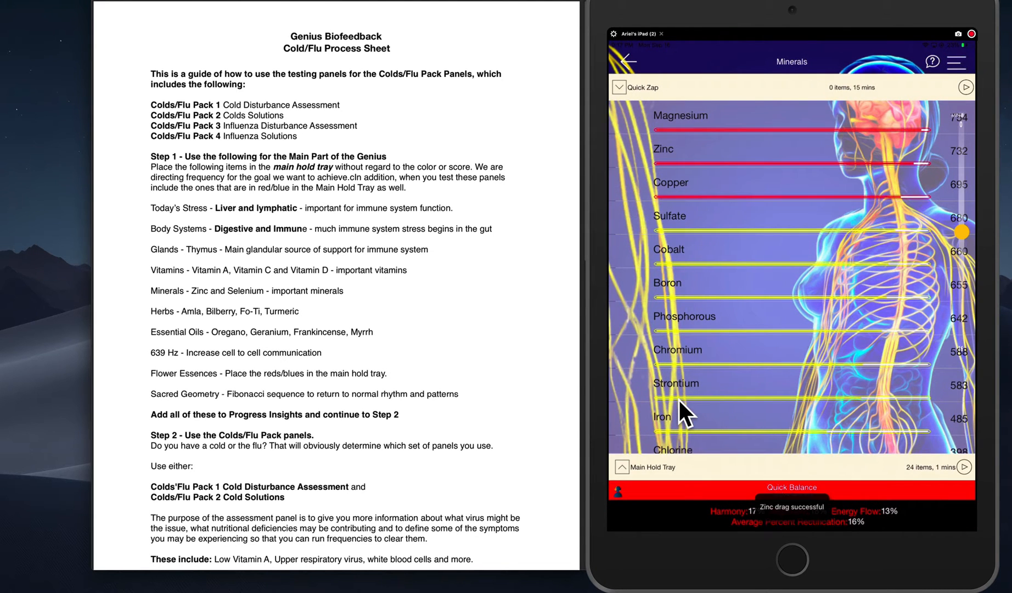
scroll("down", 3)
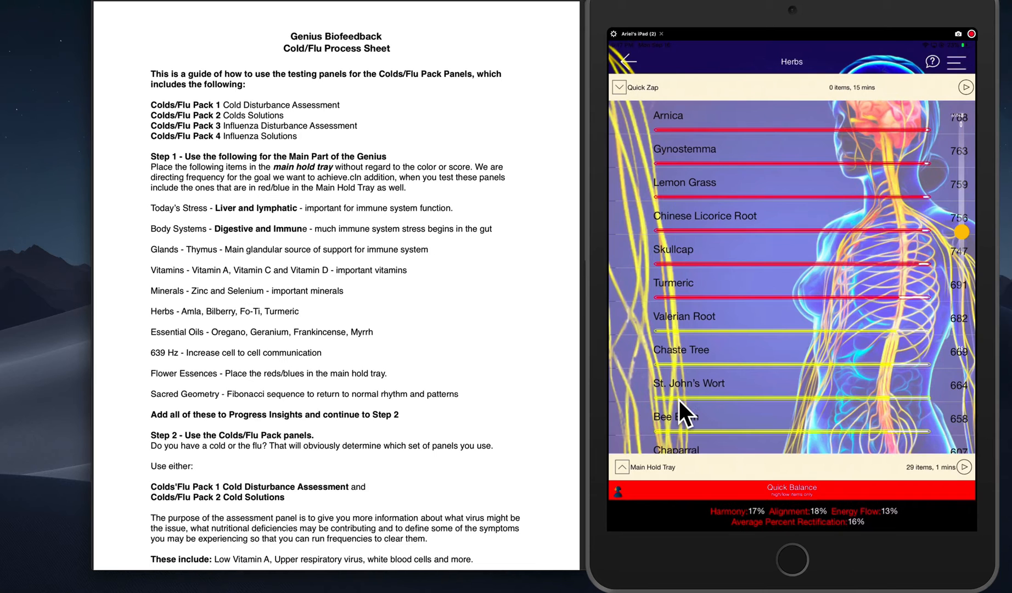
Step: Add Billberry, Turmeric and other herbs to the tray, bringing it to 39 items
scroll("down", 3)
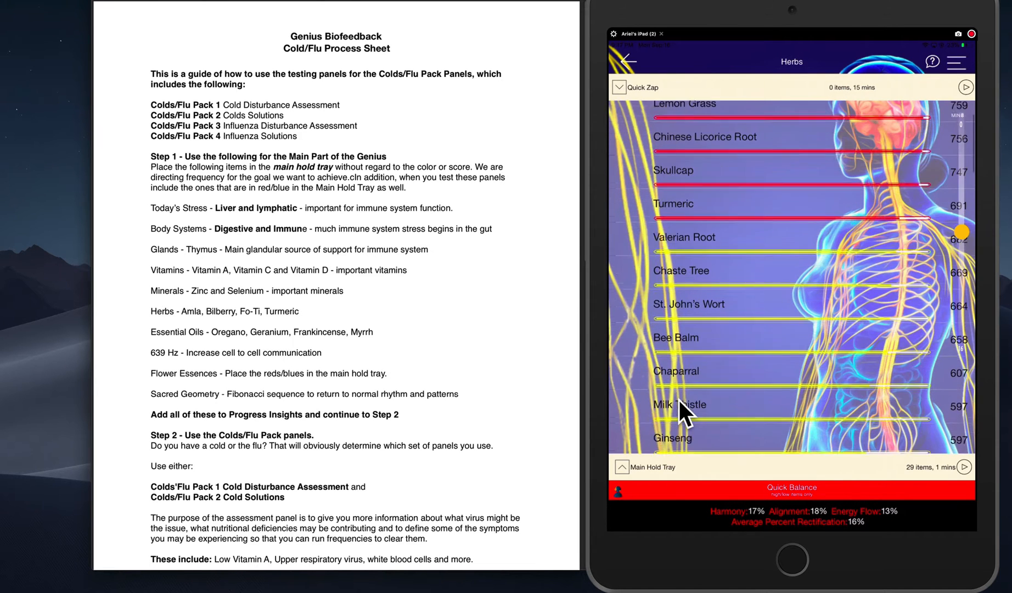
scroll("down", 3)
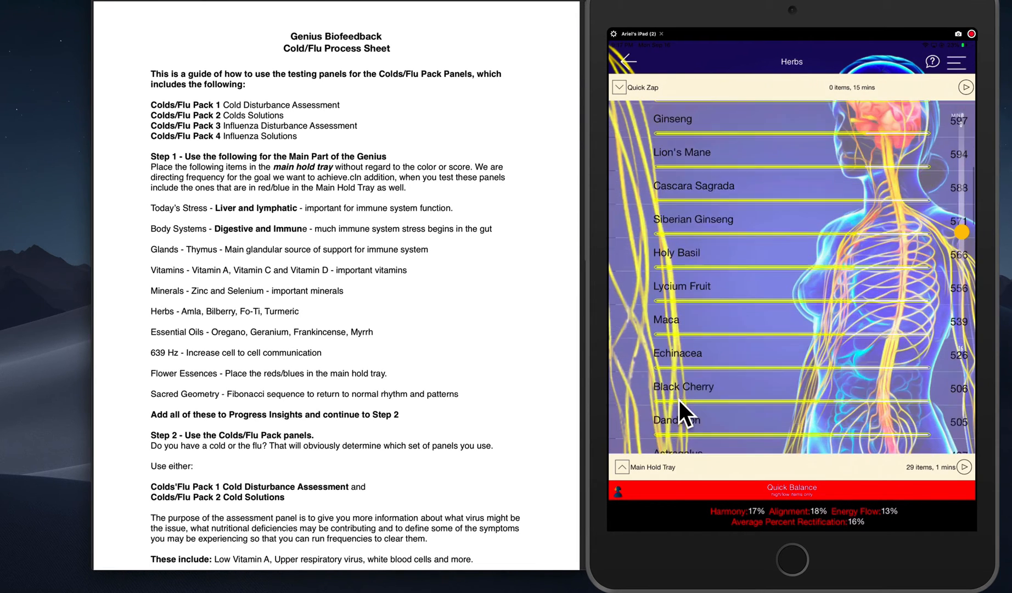
scroll("down", 3)
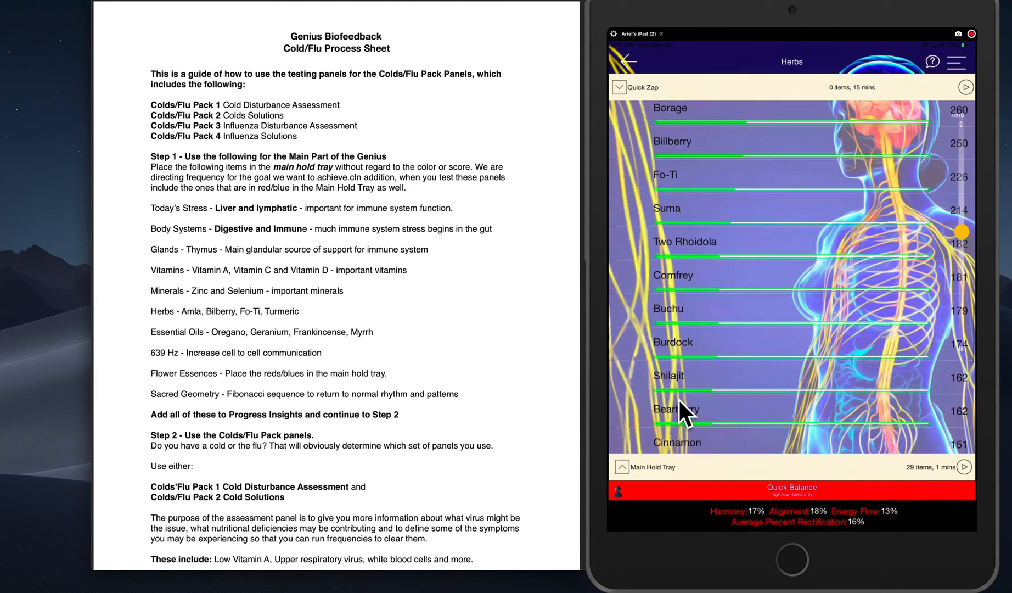
scroll("down", 3)
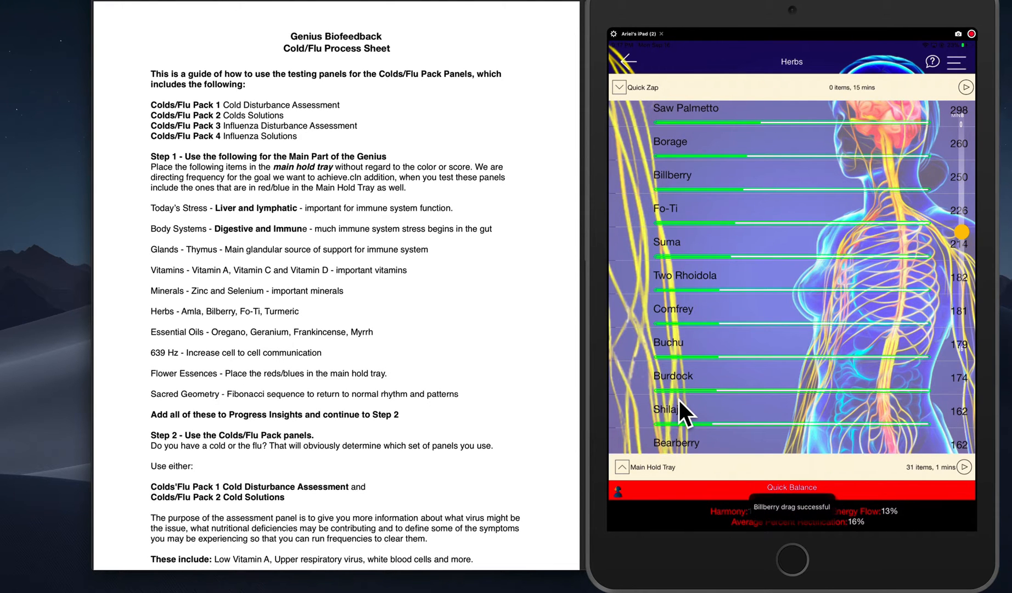
scroll("down", 3)
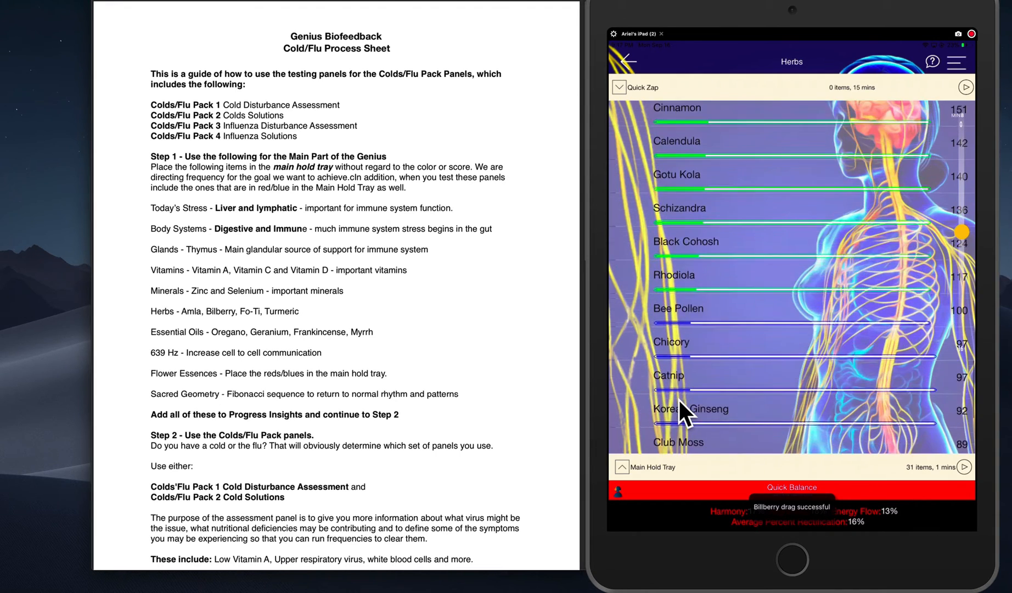
scroll("down", 3)
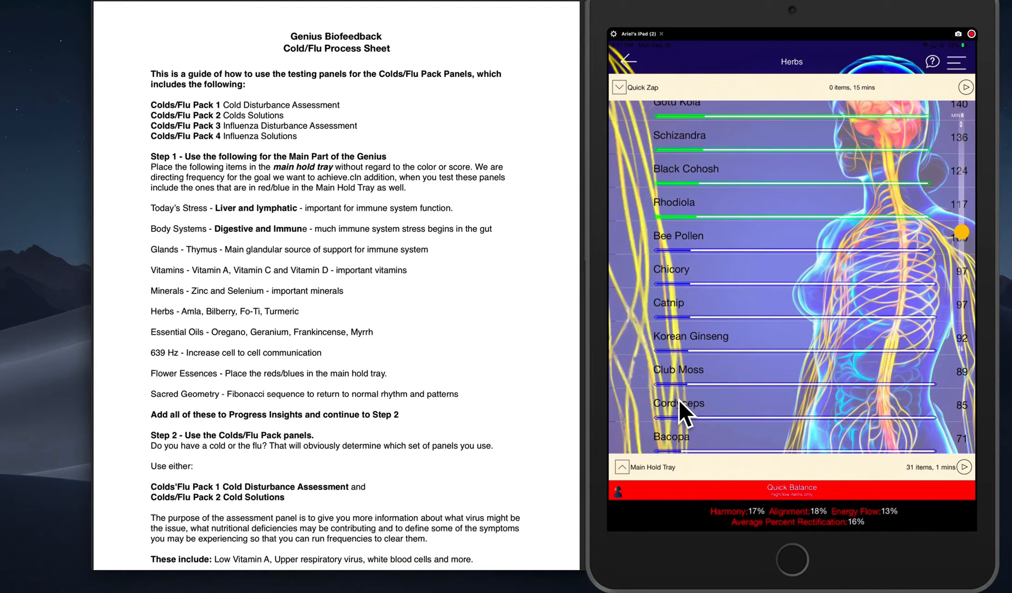
scroll("down", 3)
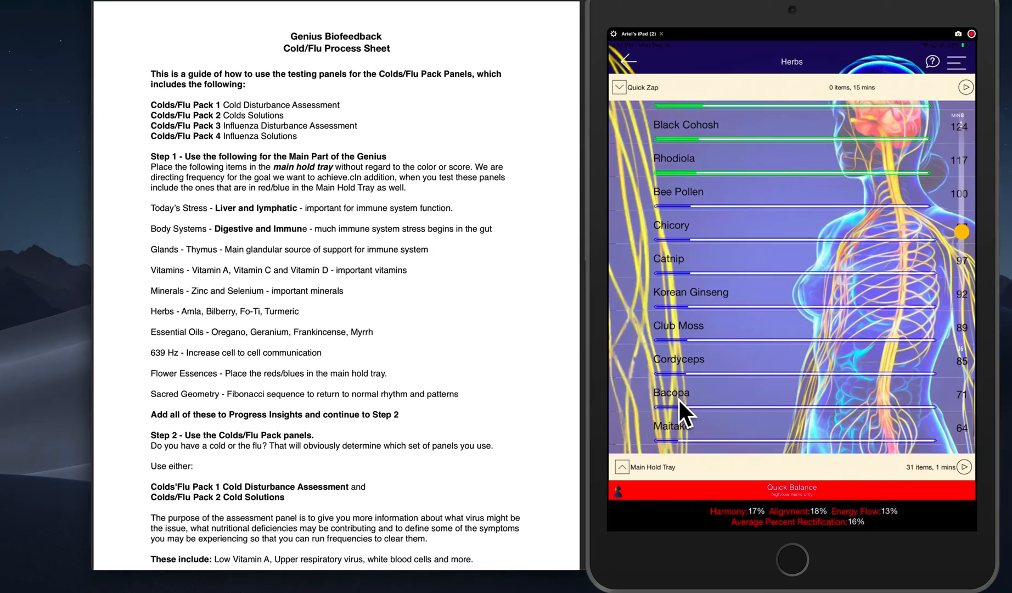
scroll("down", 3)
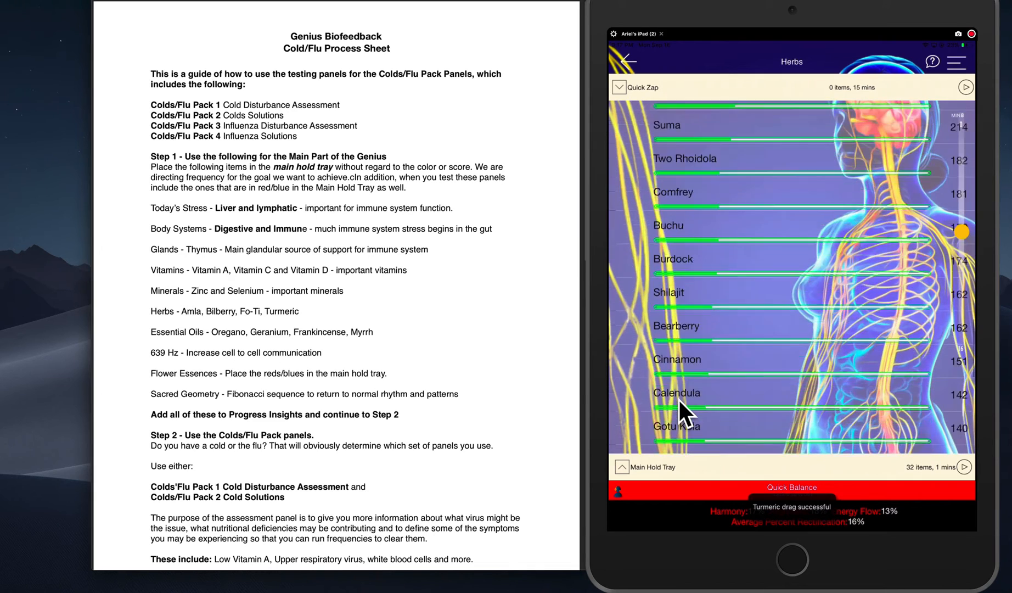
scroll("down", 3)
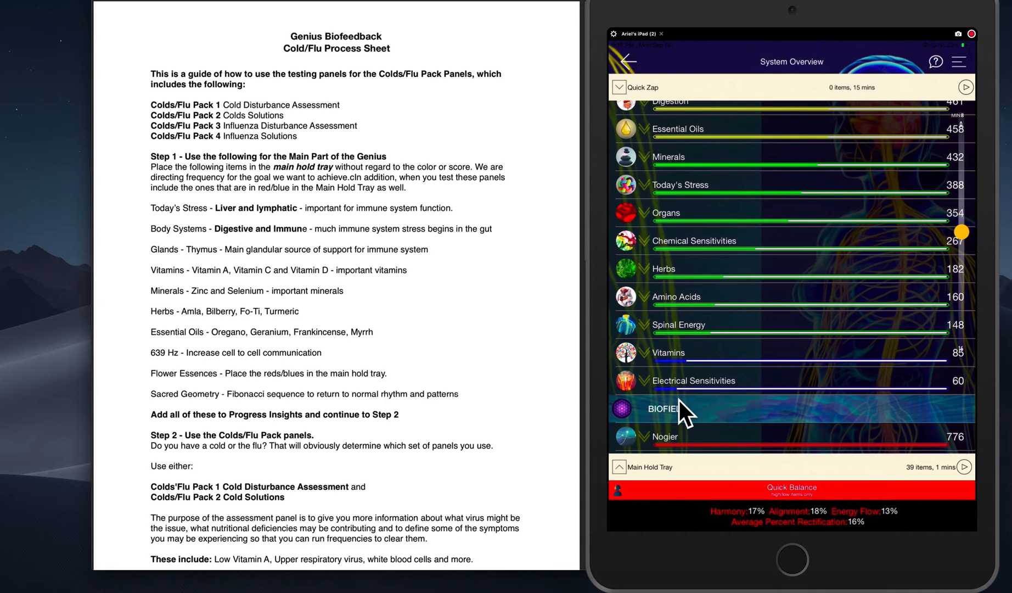
Step: Add Geranium, Grapefruit and other essential oils to the tray, bringing it to 52 items
left_click(679, 128)
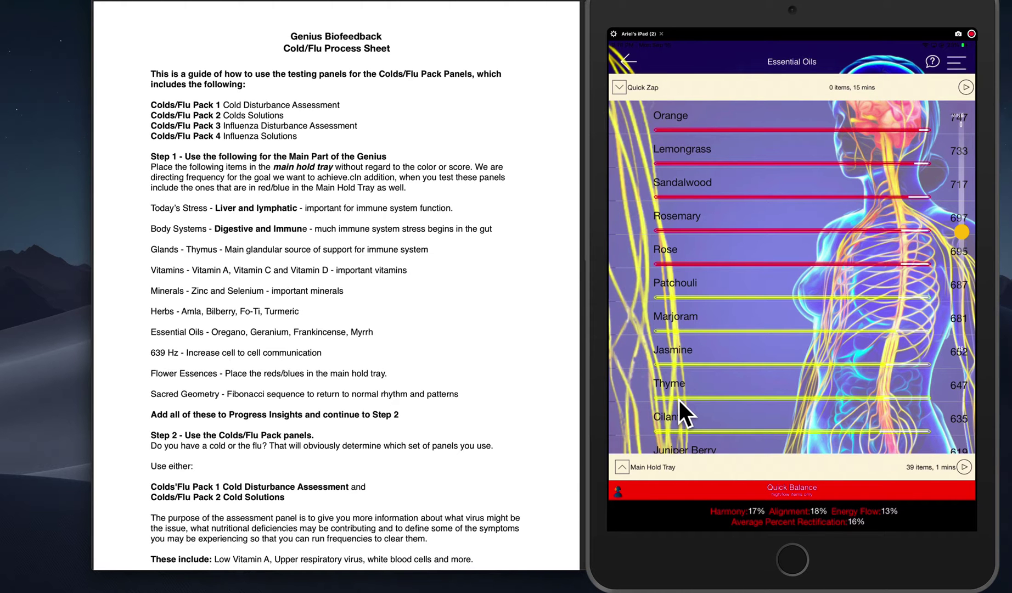
scroll("down", 3)
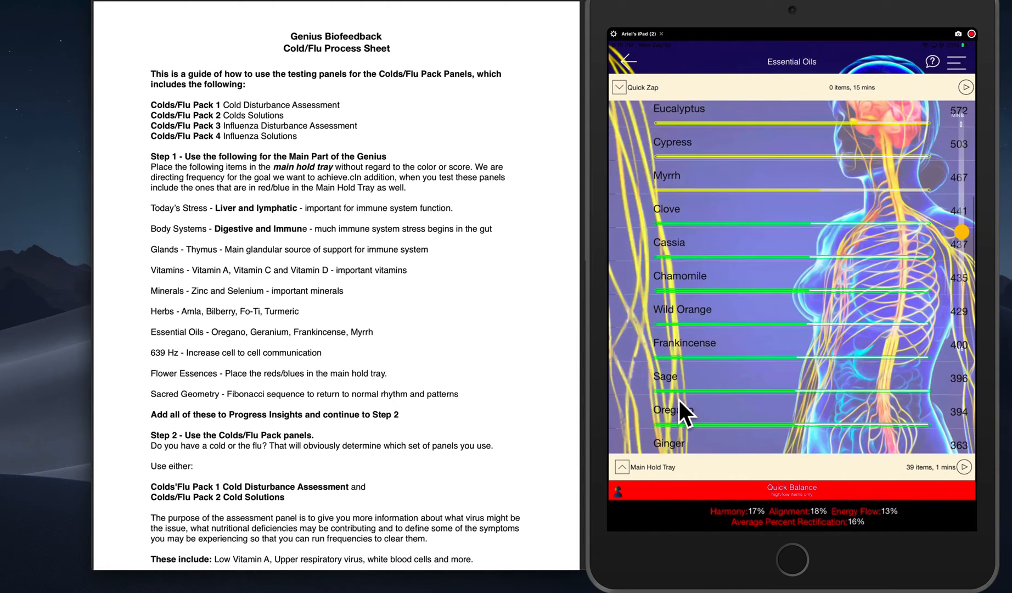
scroll("down", 3)
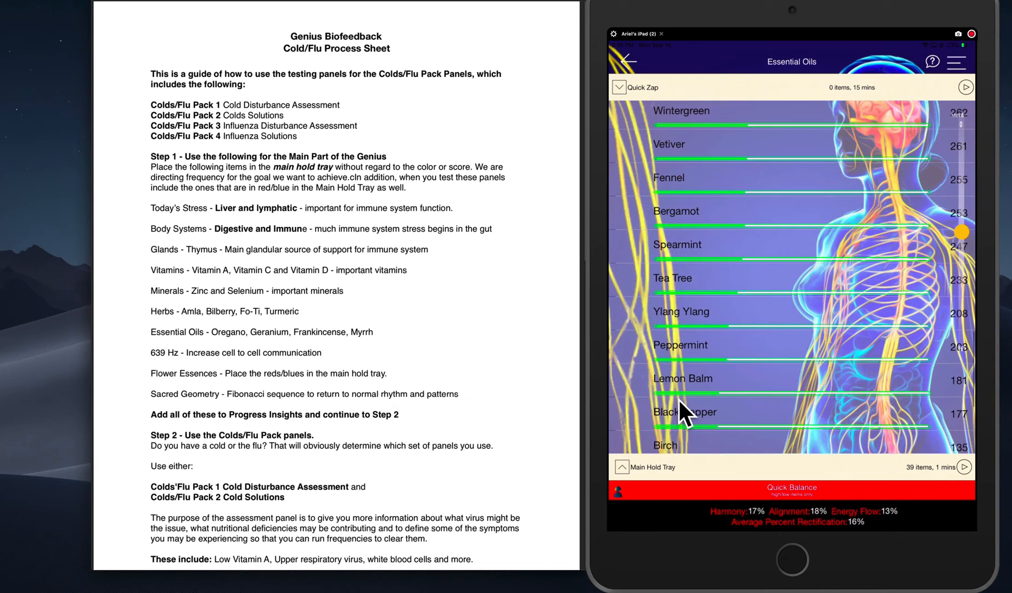
scroll("down", 3)
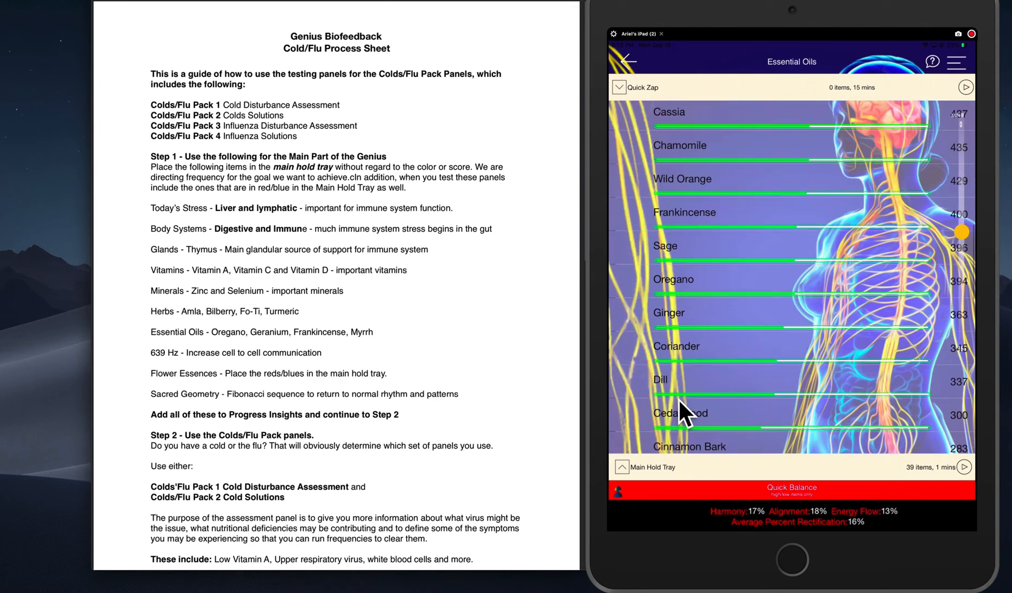
scroll("down", 3)
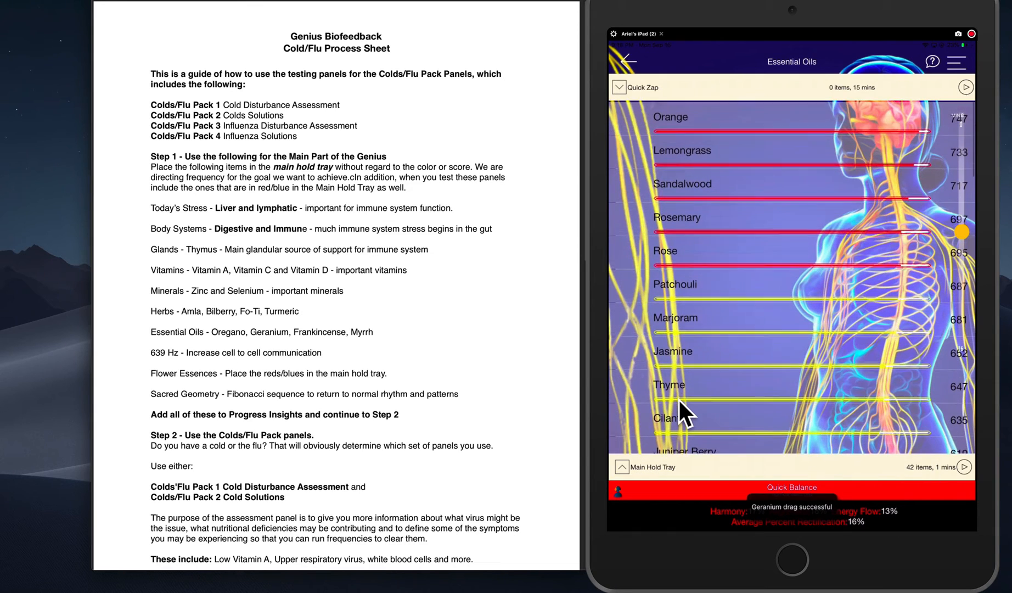
scroll("down", 3)
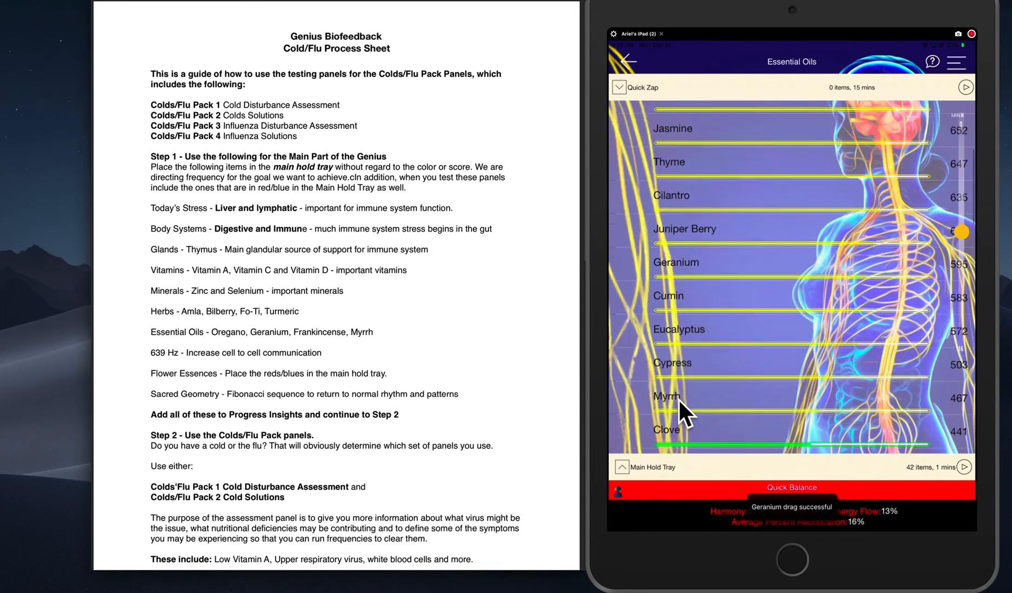
scroll("down", 3)
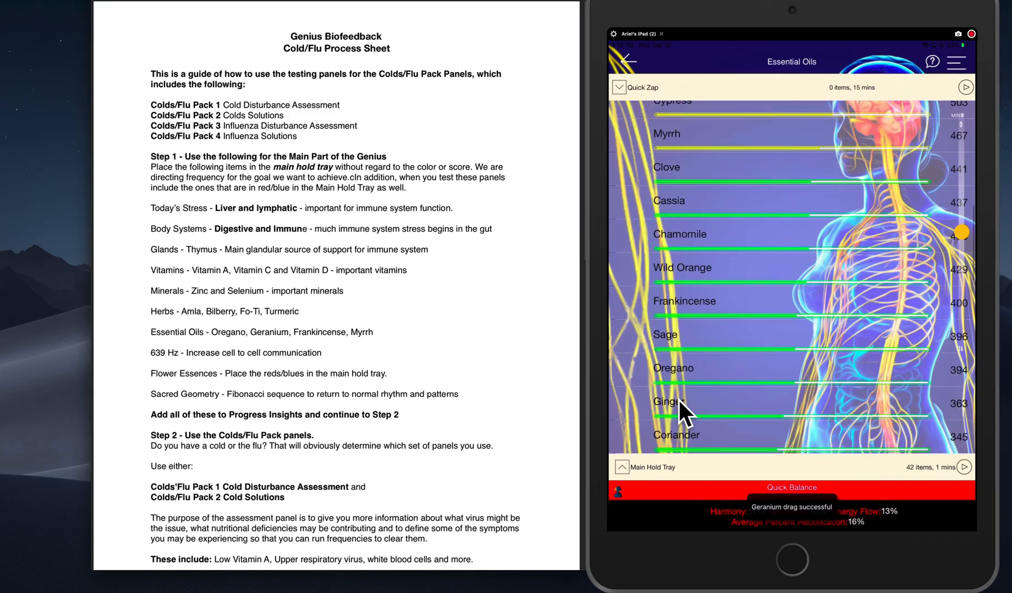
scroll("down", 3)
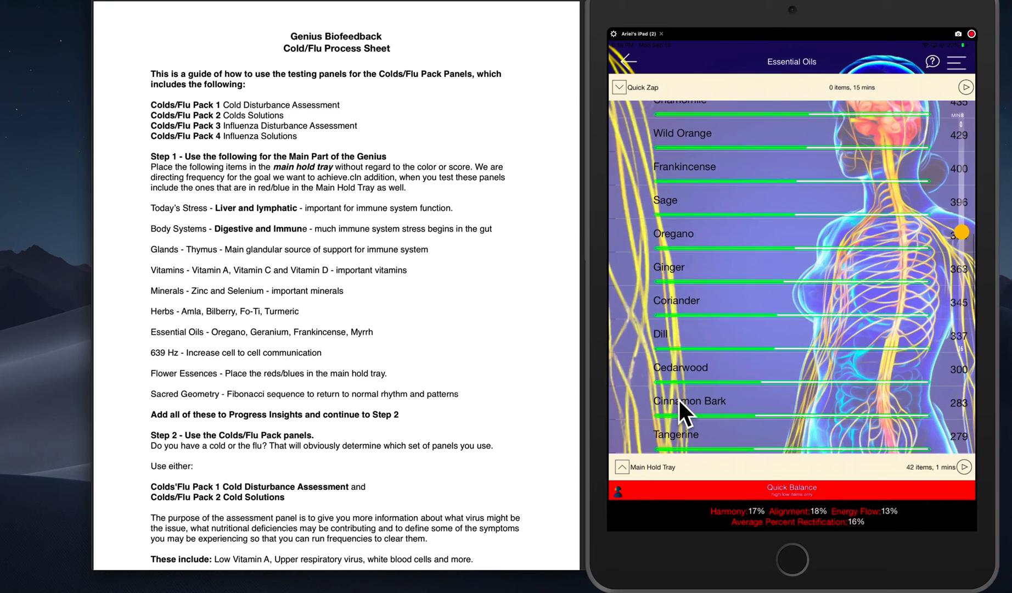
scroll("down", 3)
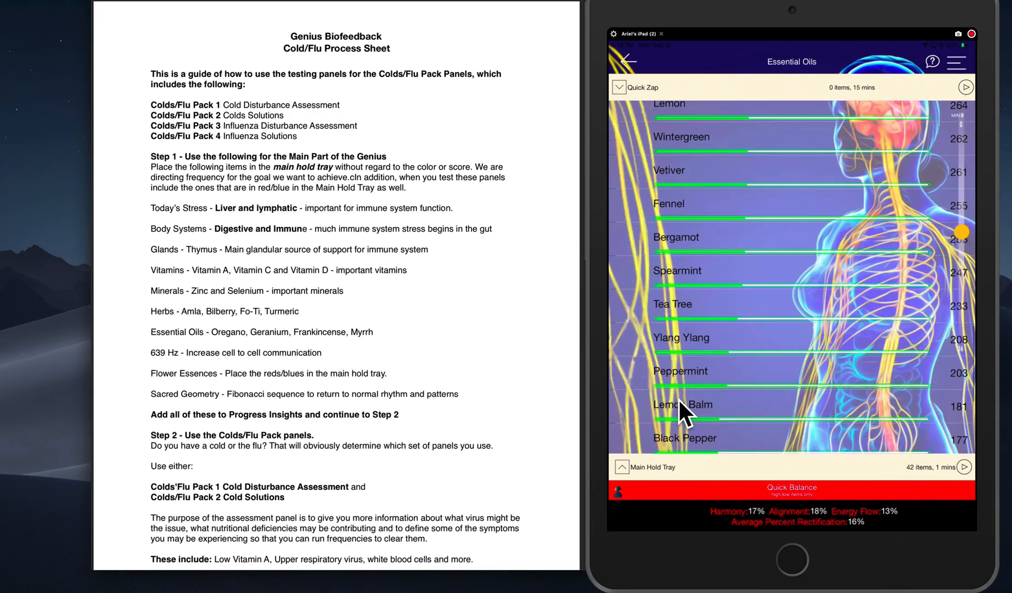
scroll("down", 3)
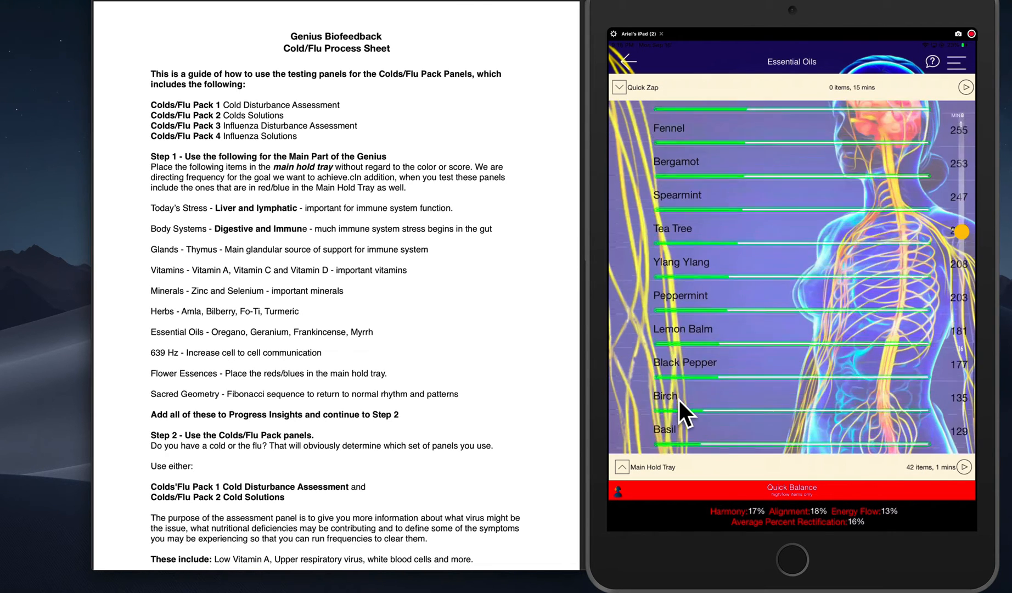
scroll("down", 3)
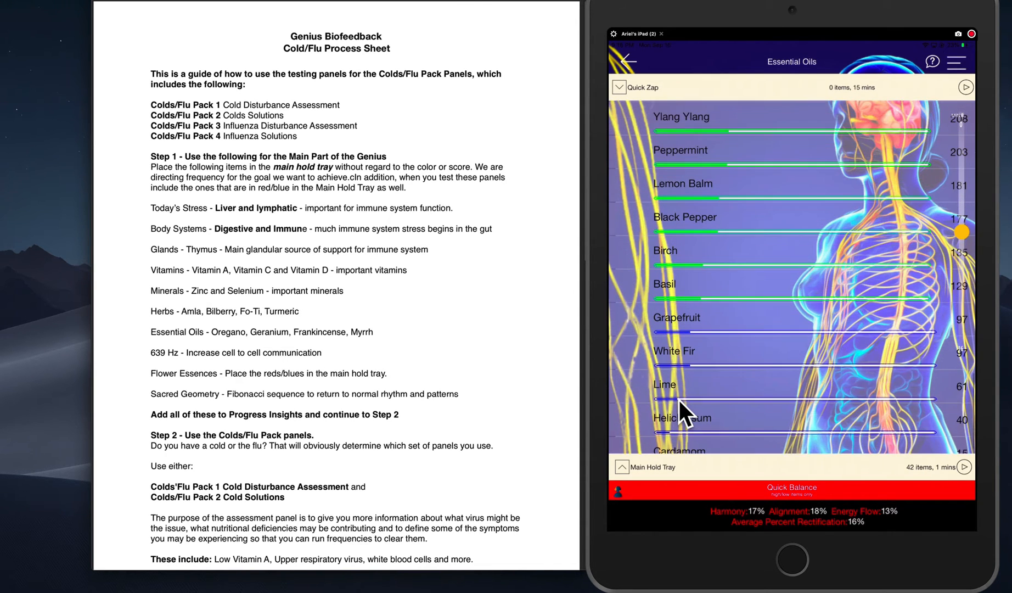
left_click_drag(680, 450, 681, 491)
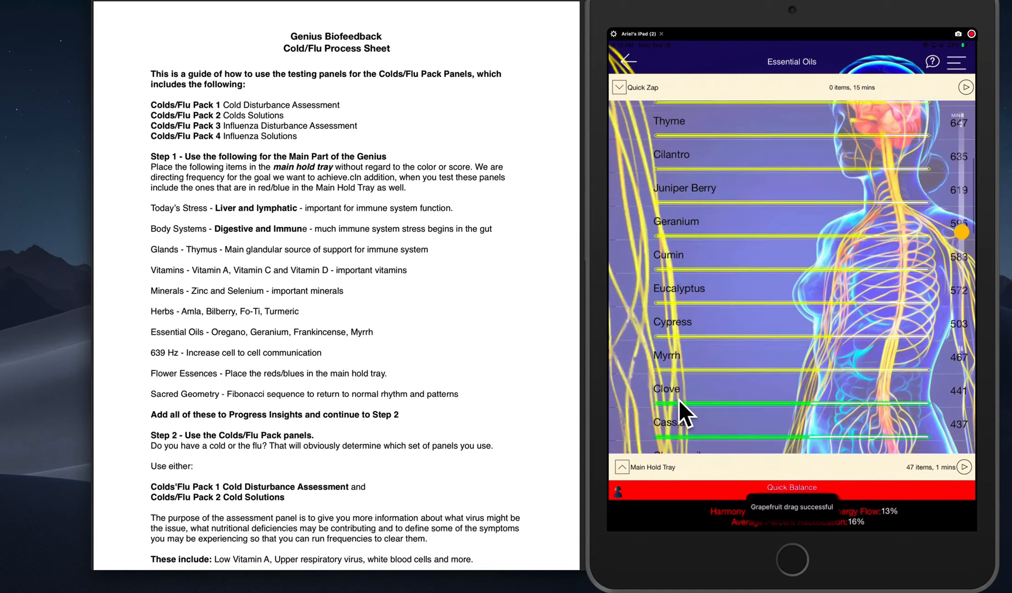
scroll("down", 3)
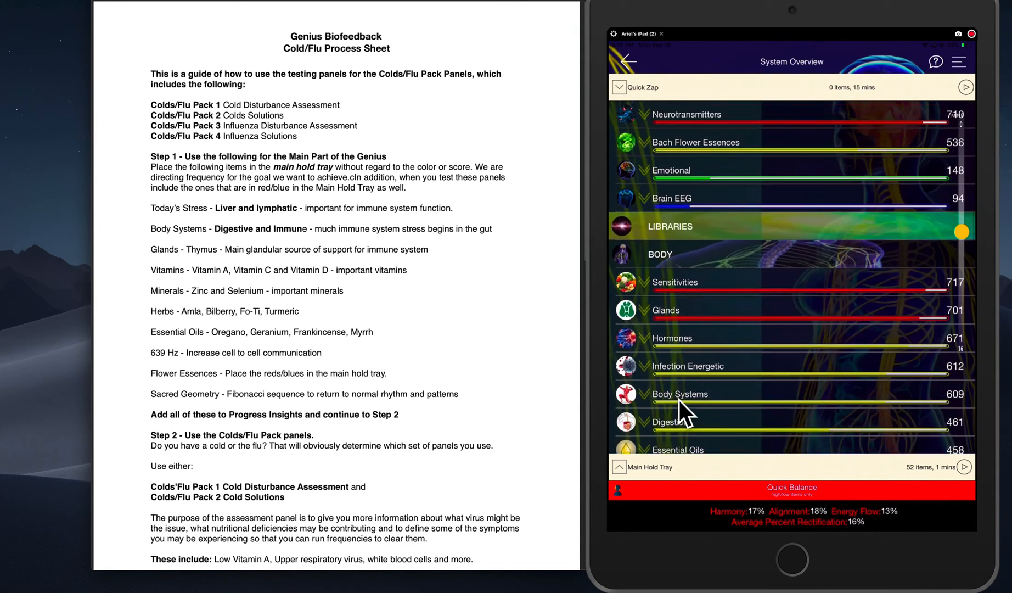
Step: Add the 639 Hz and other Solfeggio tones to the tray (55 items) and return to the overview
scroll("down", 3)
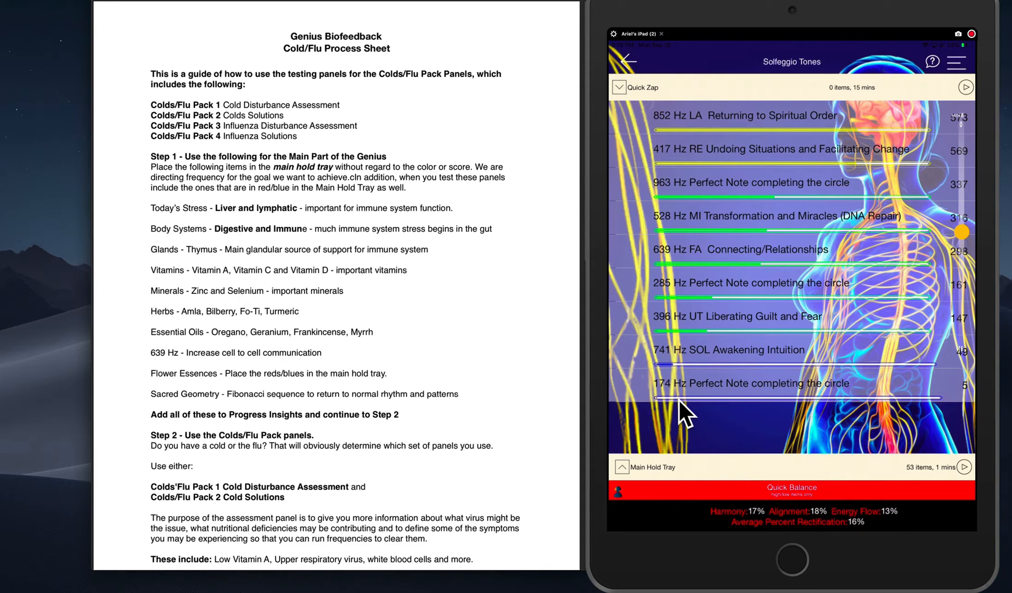
left_click_drag(776, 216, 776, 467)
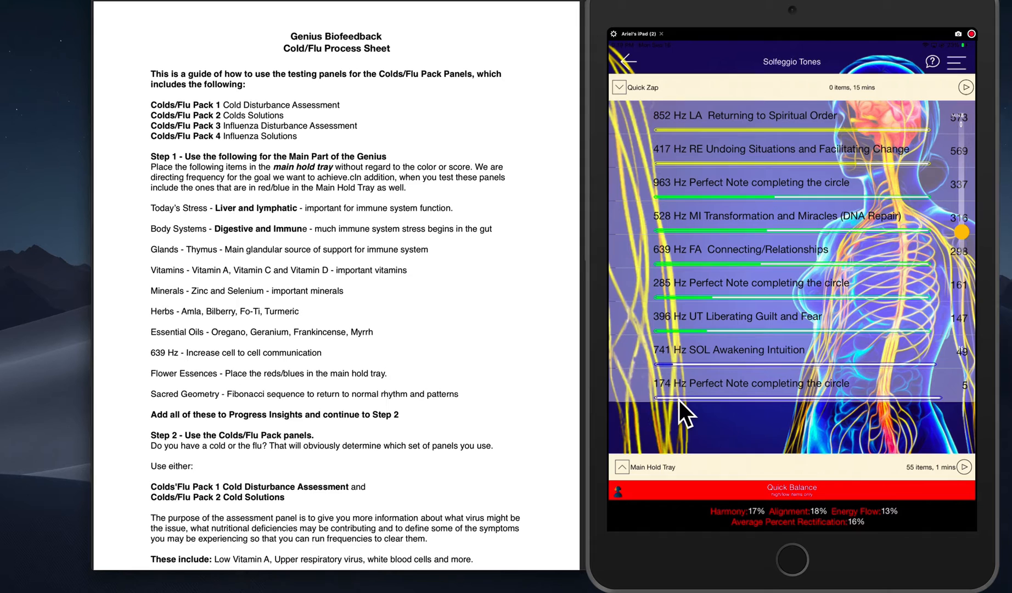
left_click(633, 60)
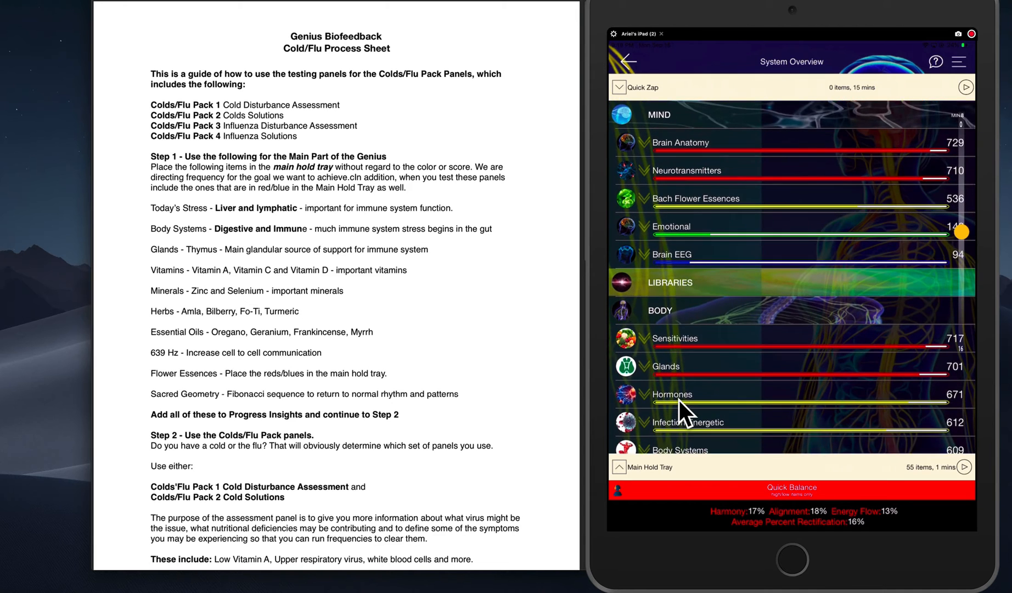
Step: Add Rock Rose, Heather and other Bach flower essences to the tray (67 items)
left_click(696, 199)
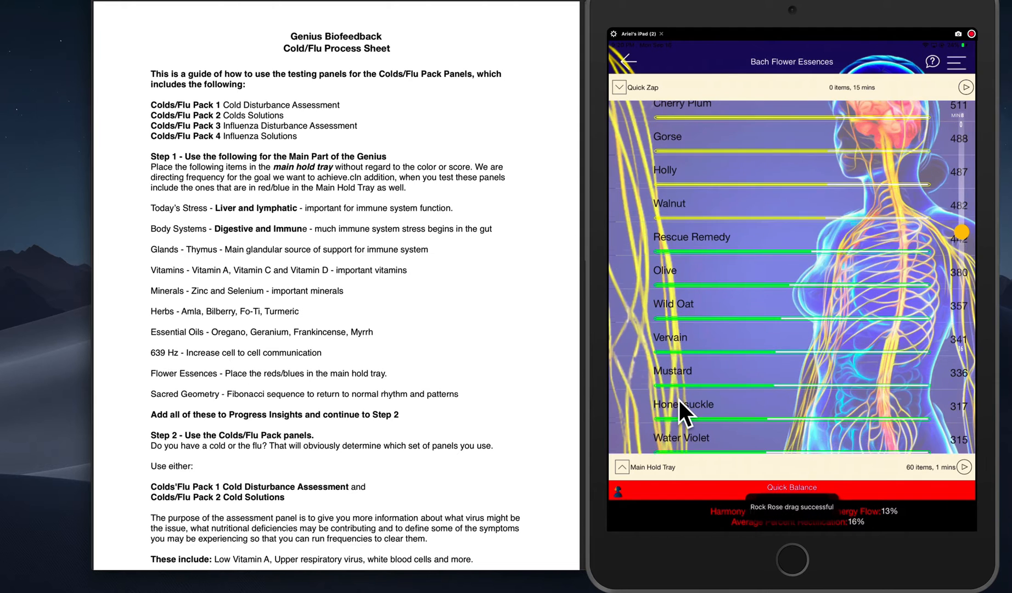
scroll("down", 3)
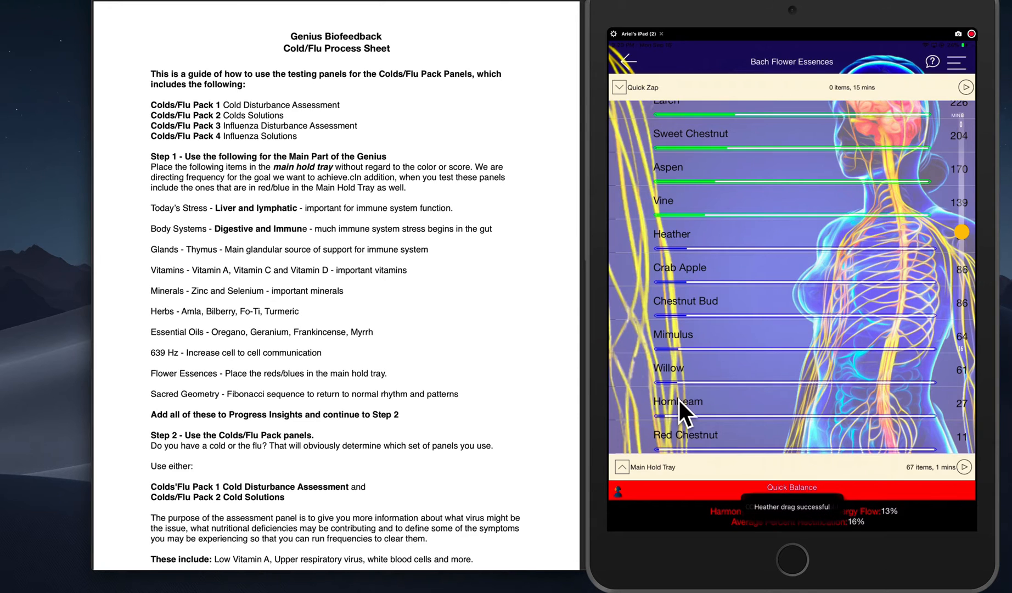
left_click(629, 60)
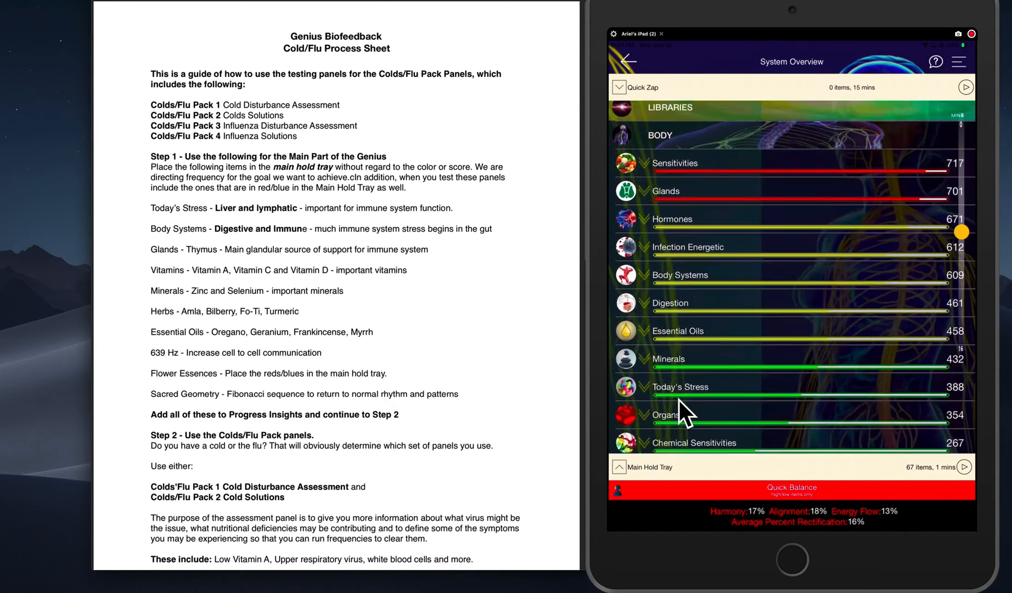
Step: Add Fibonacci and other Sacred Geometry items to the tray (70 items), then go to Libraries
scroll("down", 3)
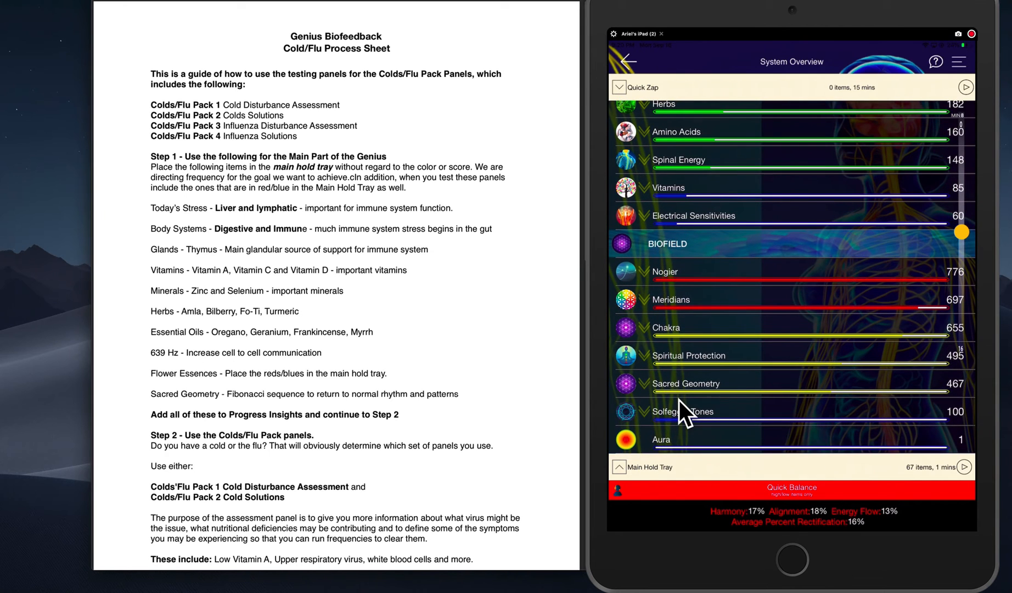
left_click(686, 384)
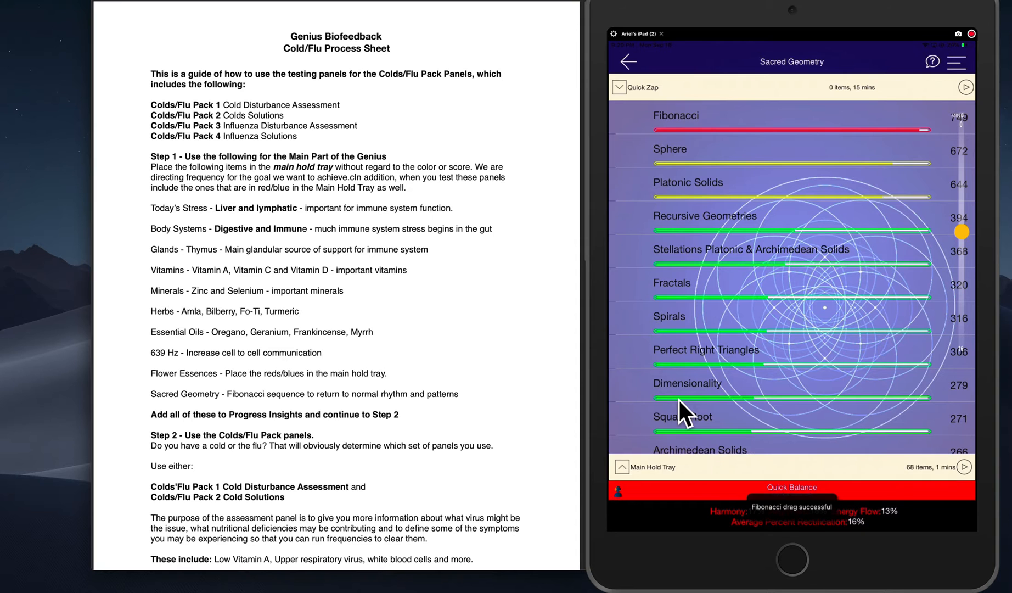
scroll("down", 3)
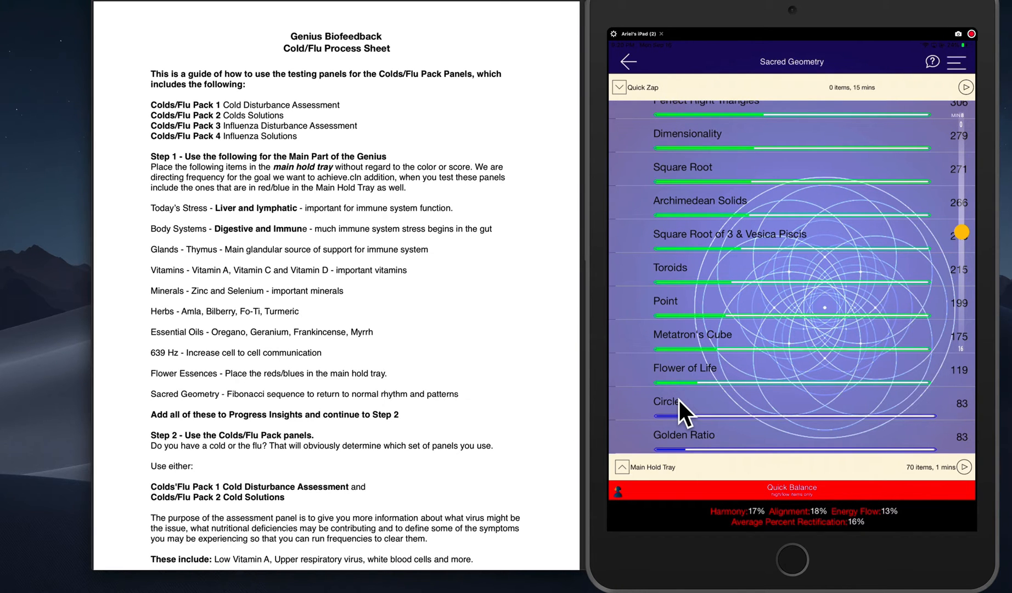
left_click(628, 60)
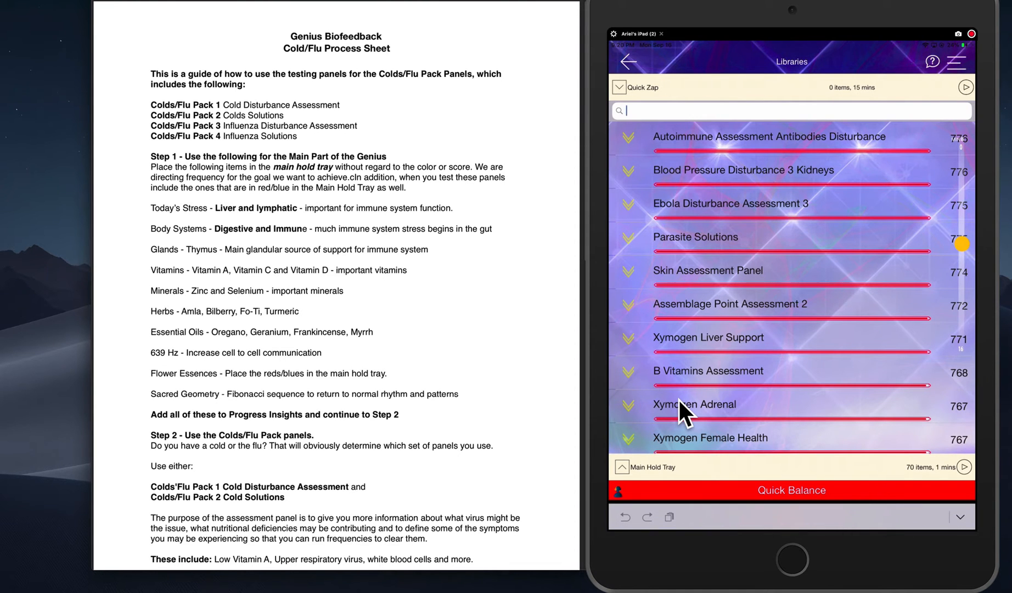
Step: Search the Libraries for 'Colds' to bring up the Pack 1 Cold Disturbance Assessment panel
type("Cods")
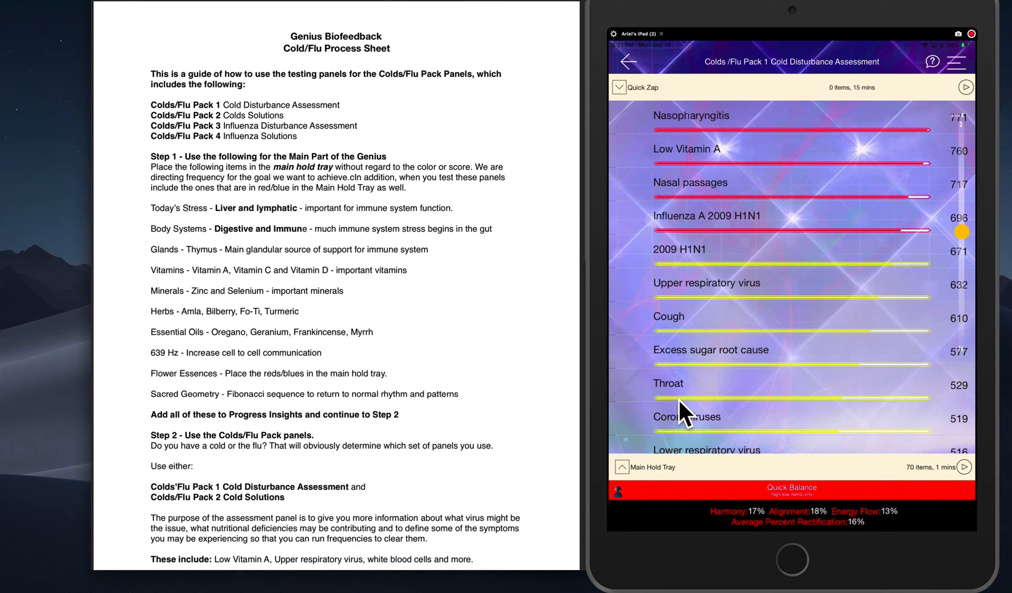
Step: Scroll through the Cold Disturbance Assessment results before starting Quick Balance
scroll("down", 3)
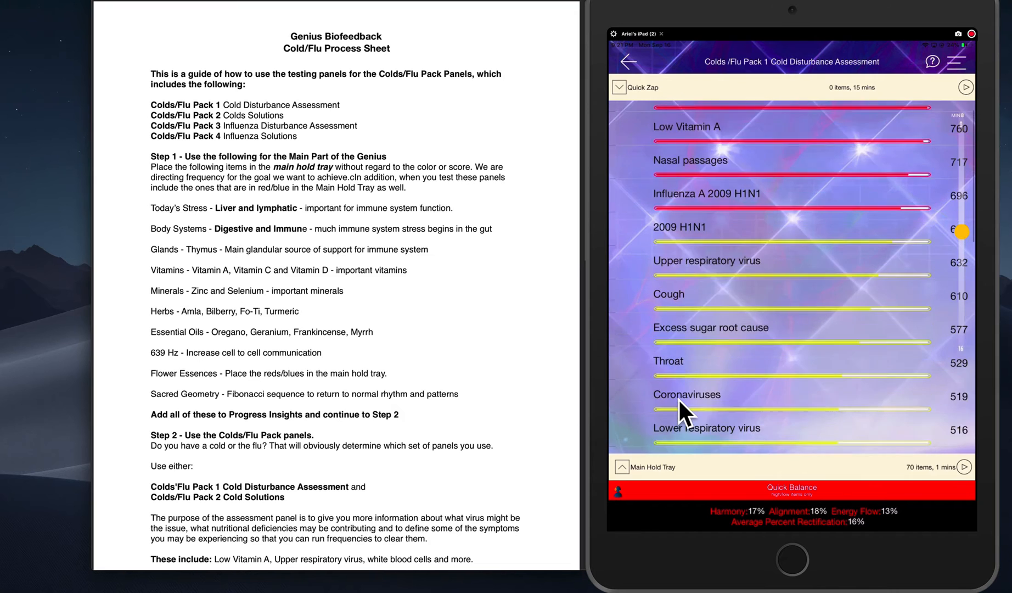
scroll("down", 3)
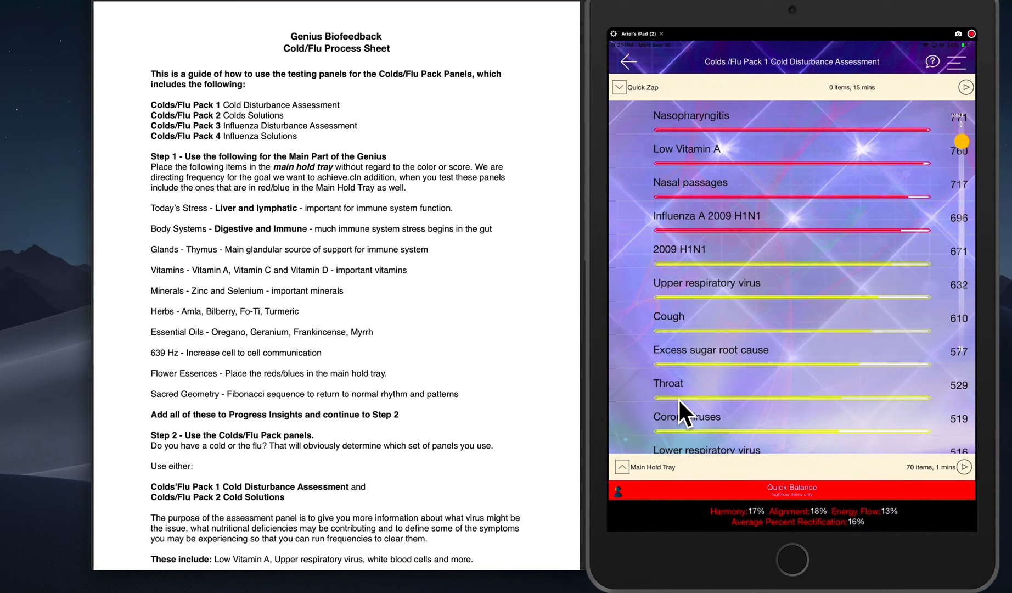
scroll("down", 3)
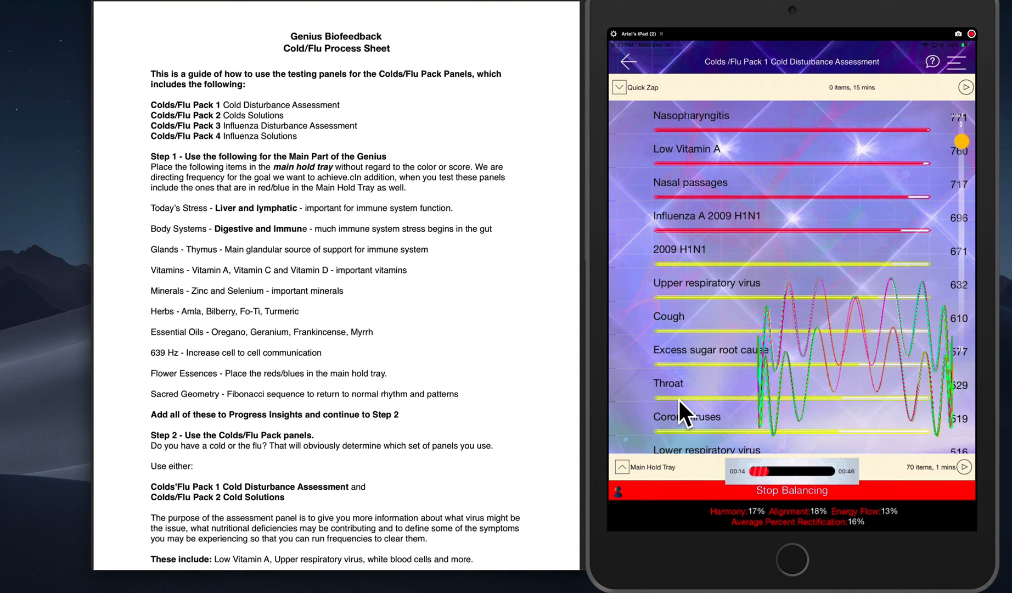
Step: Stop the running balance on the Cold Disturbance Assessment panel
left_click(792, 489)
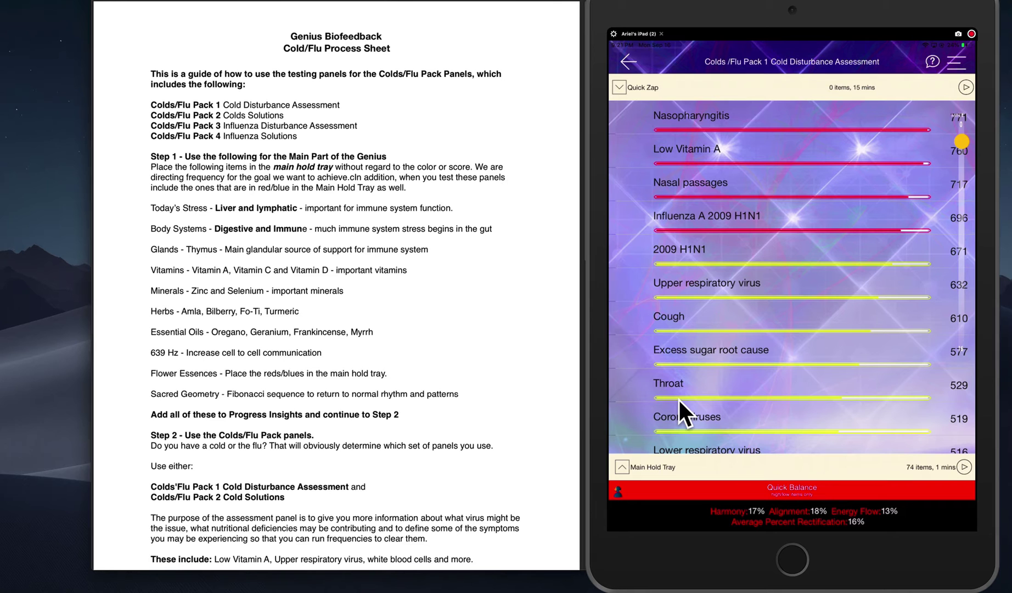
Step: Scroll the Pack 2 Colds Solutions list to reach its red and yellow items
scroll("down", 3)
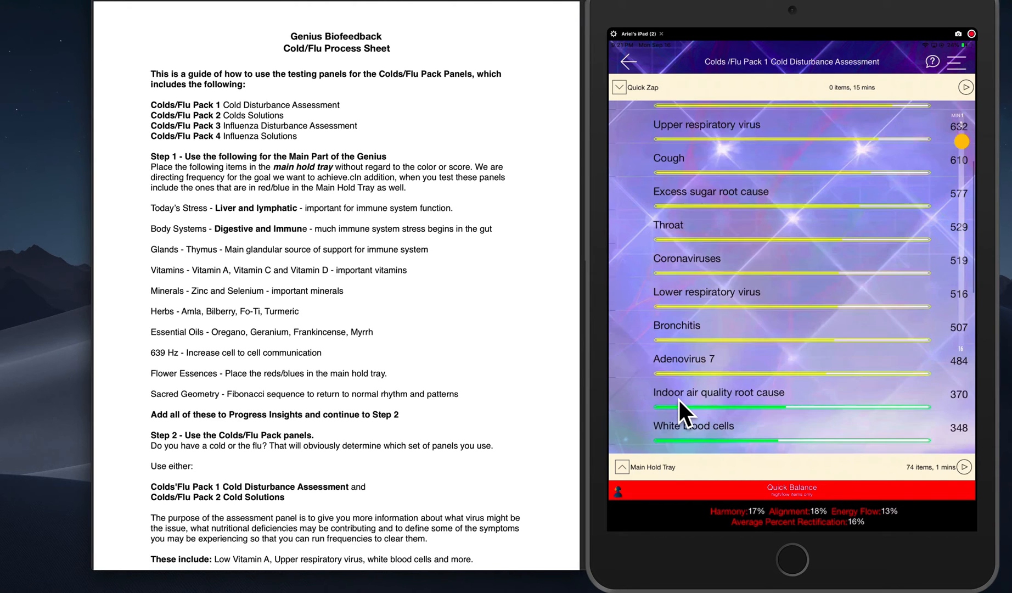
scroll("down", 3)
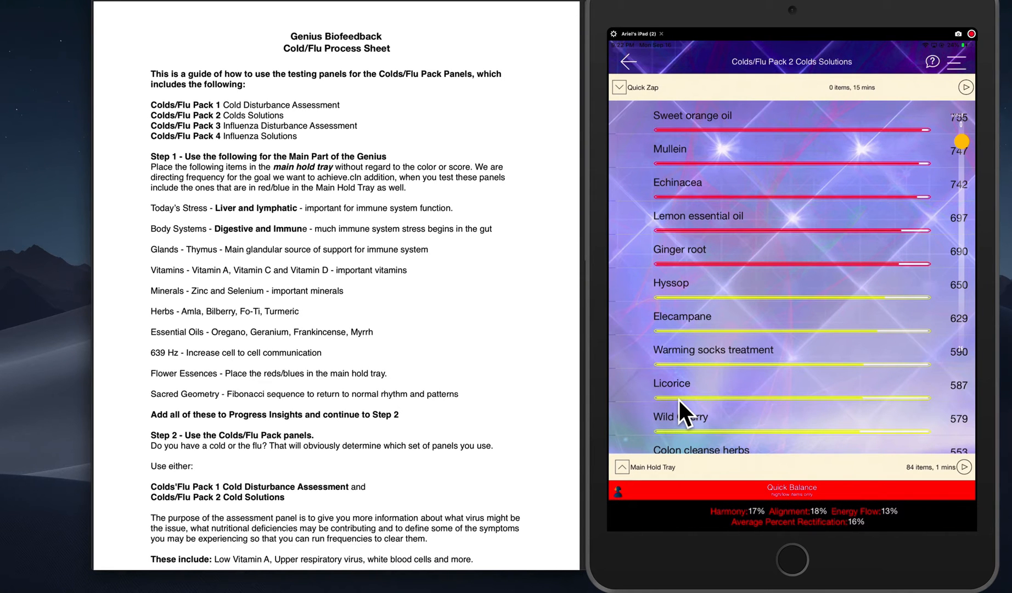
Step: Scroll further down the Colds Solutions list toward Elecampane and other yellow items
scroll("down", 3)
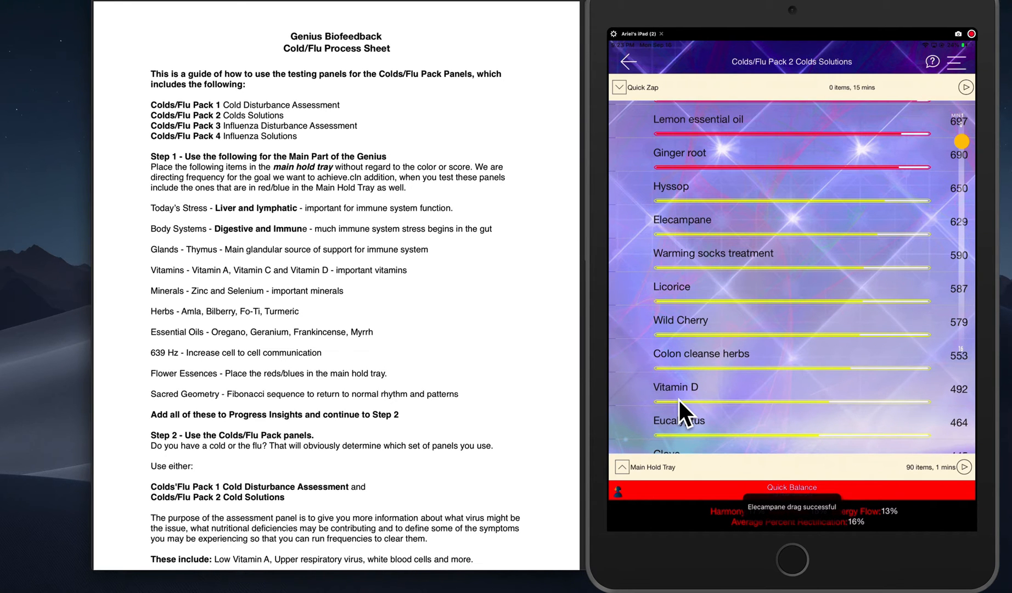
scroll("down", 3)
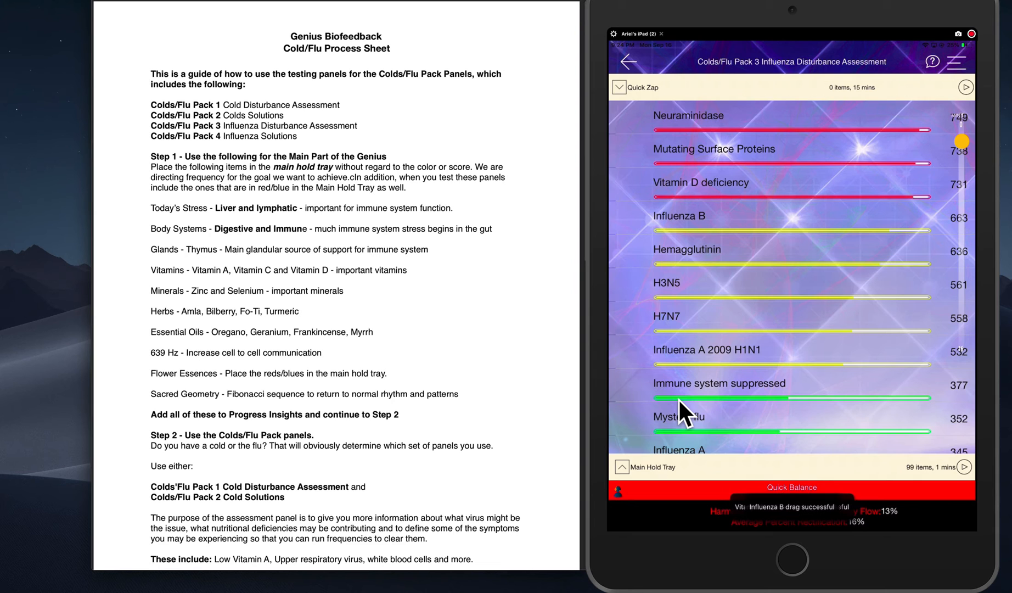
Step: Add a lower Pack 3 influenza item such as Influenza C to the main hold tray
scroll("down", 3)
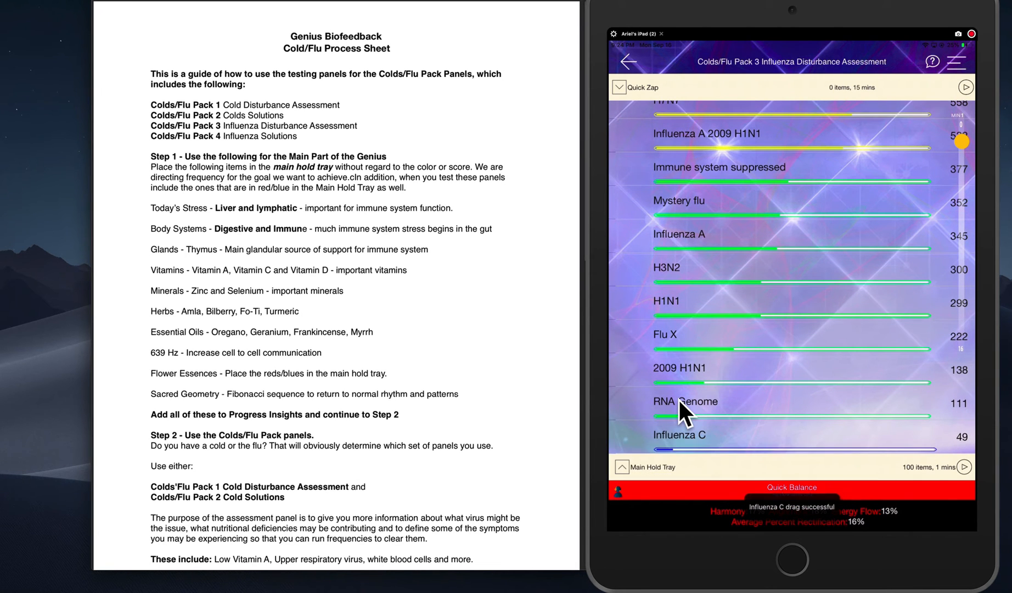
left_click_drag(687, 401, 649, 467)
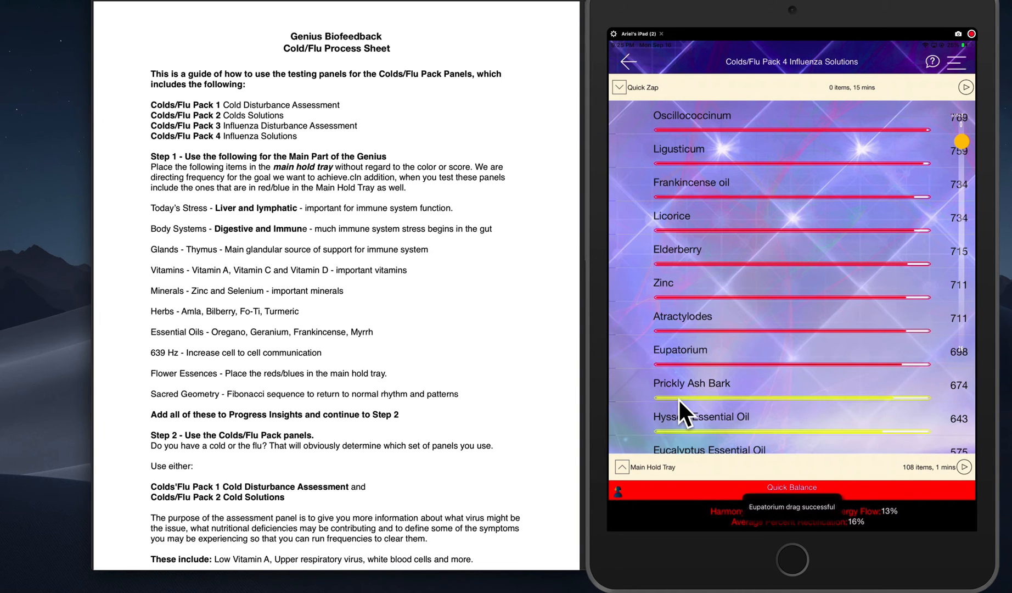
Step: Scroll the Pack 4 Influenza Solutions list past red items like Eupatorium
scroll("down", 3)
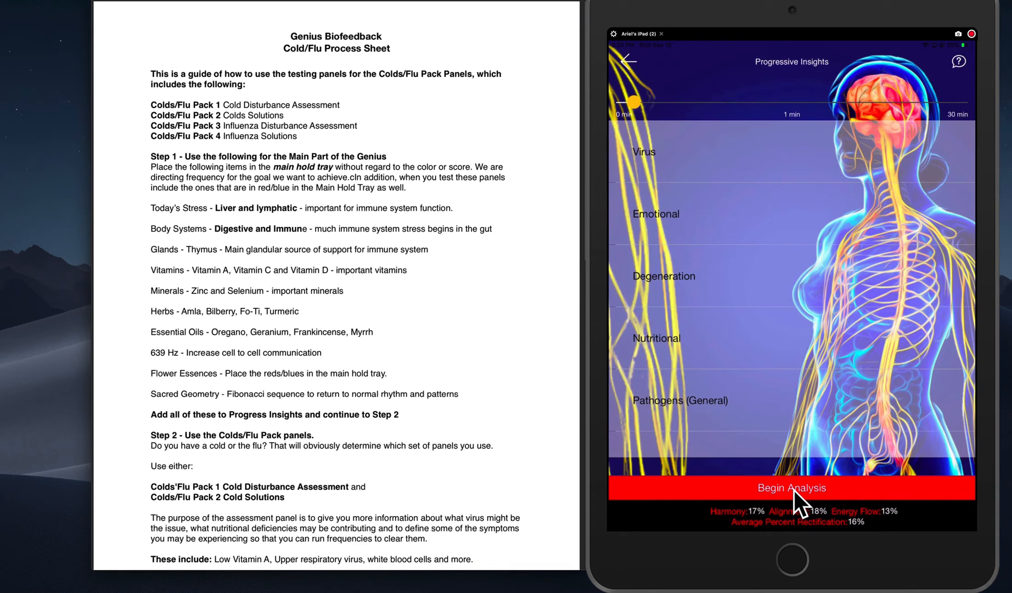
Step: Begin the Progressive Insights analysis and check every resulting frequency
left_click(792, 488)
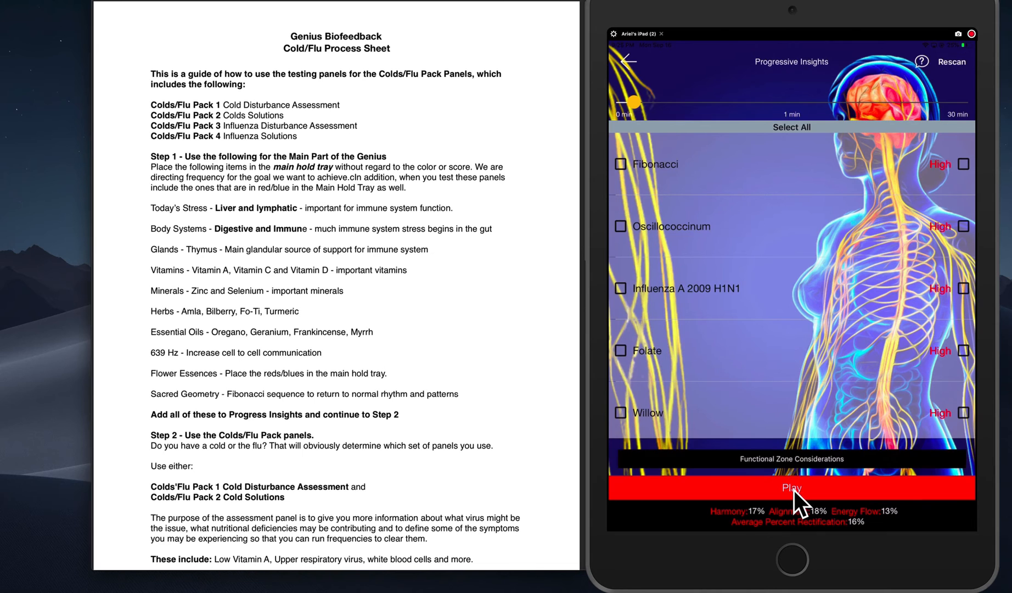
mouse_move(817, 115)
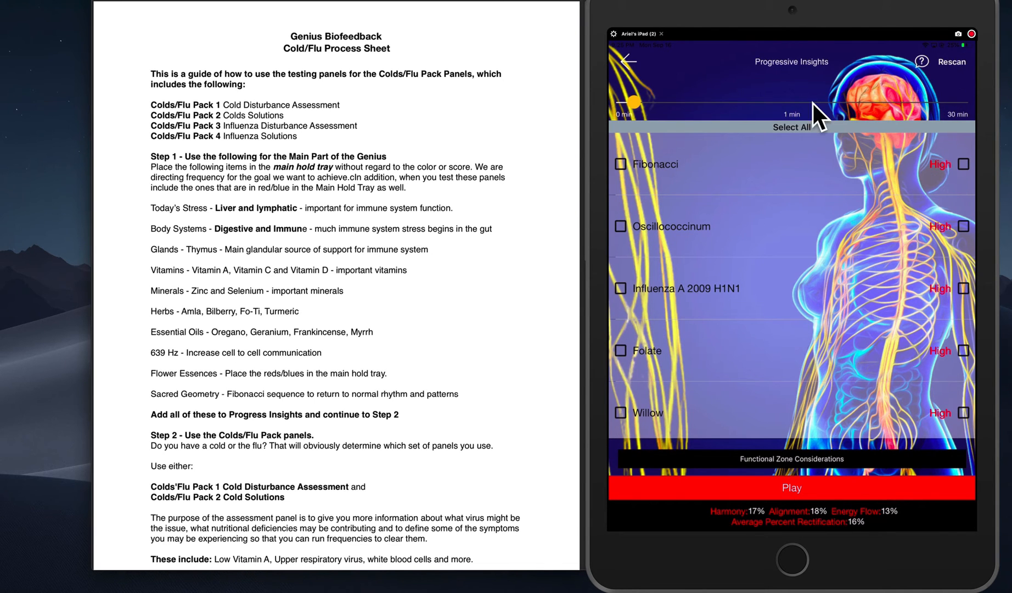
mouse_move(797, 146)
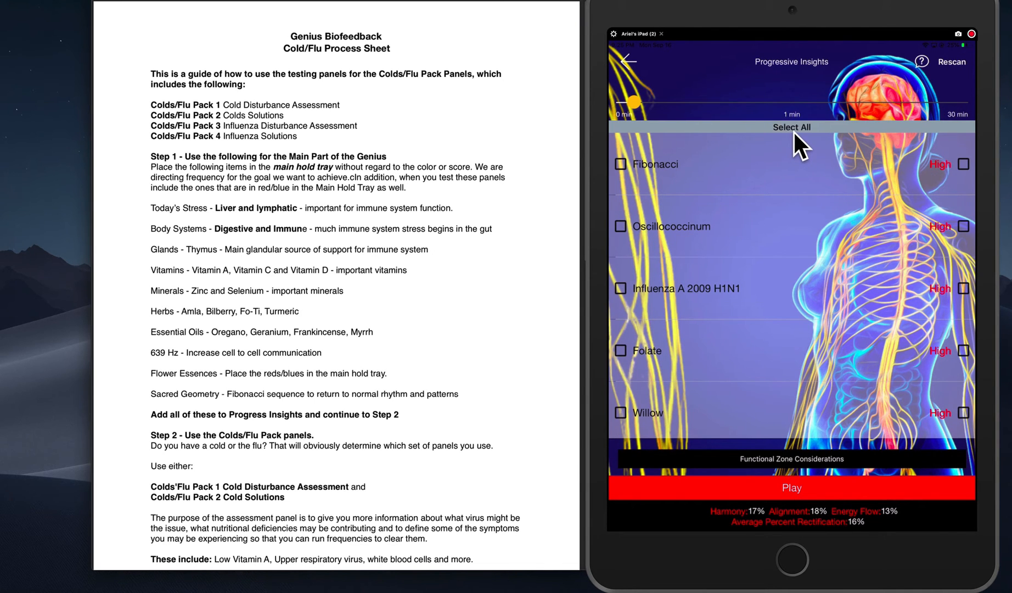
left_click(791, 128)
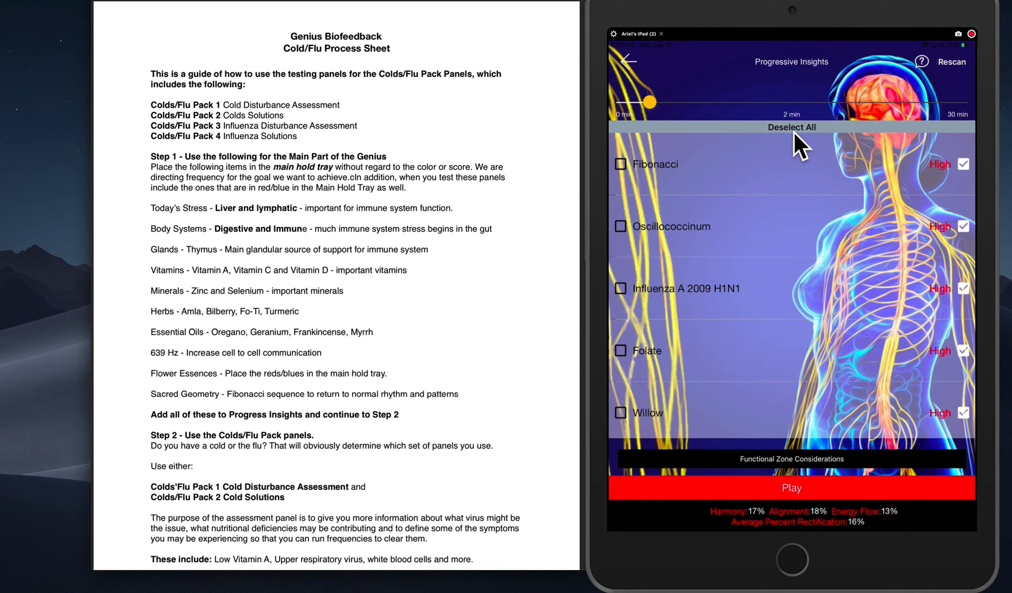
Step: Set the run duration to 15 minutes and play the selected Progressive Insights frequencies
left_click_drag(646, 102, 694, 102)
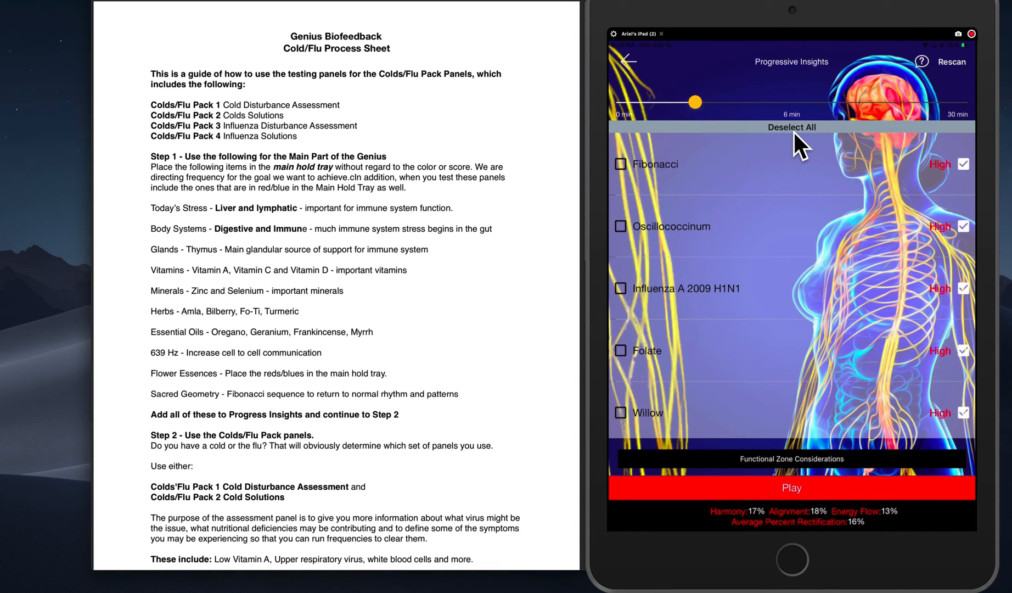
left_click_drag(694, 102, 772, 103)
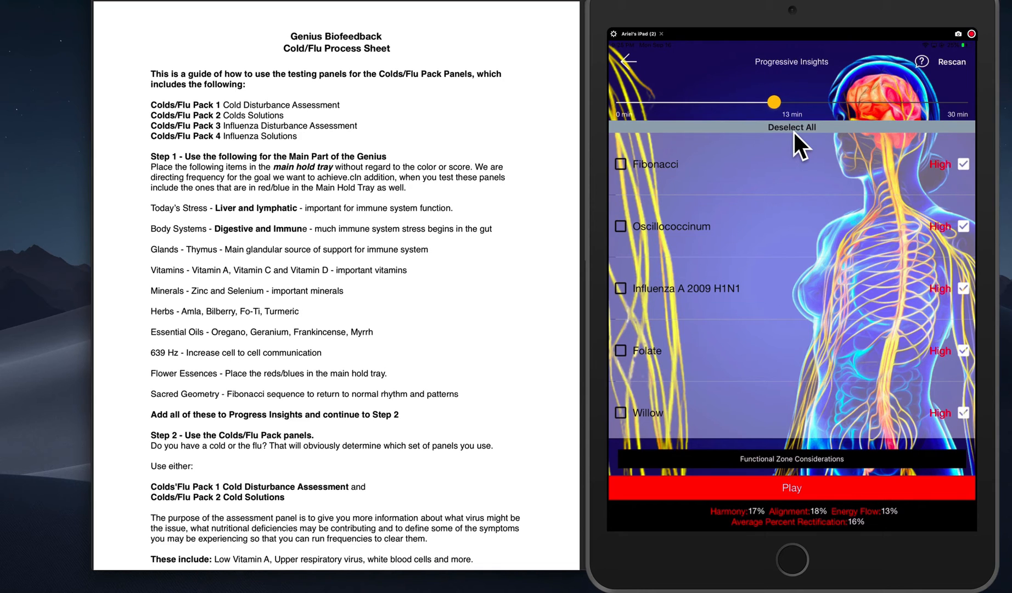
left_click_drag(773, 102, 798, 102)
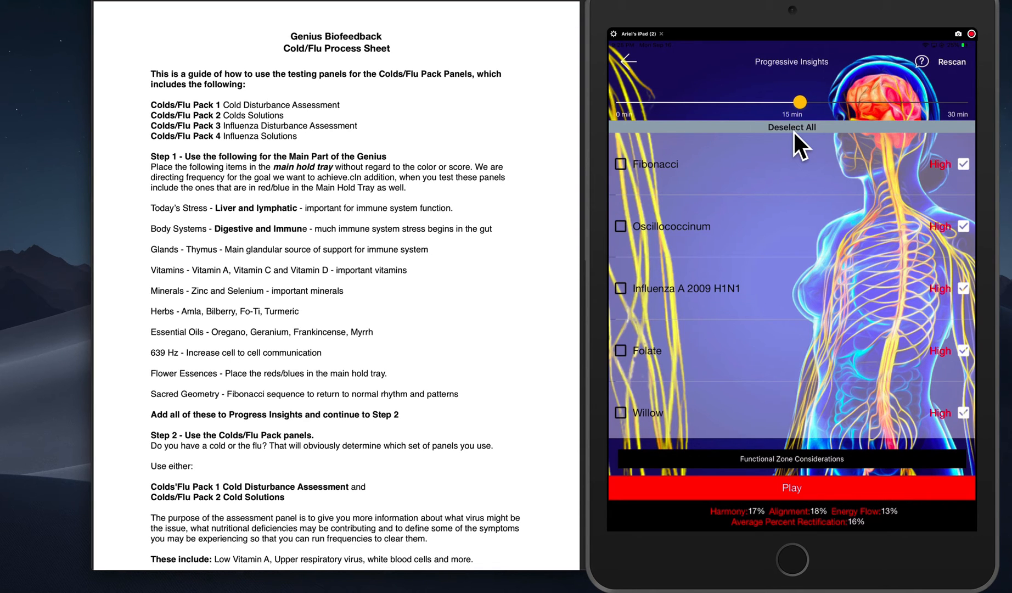
left_click(793, 488)
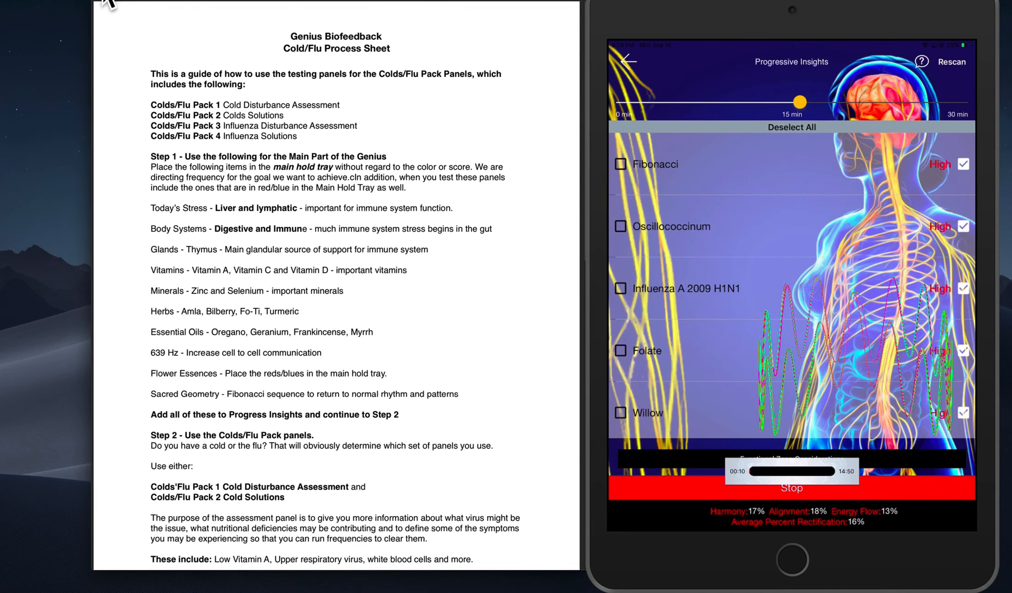
Step: Scroll the Cold/Flu process sheet PDF down to the herb and frequency tables
scroll("down", 3)
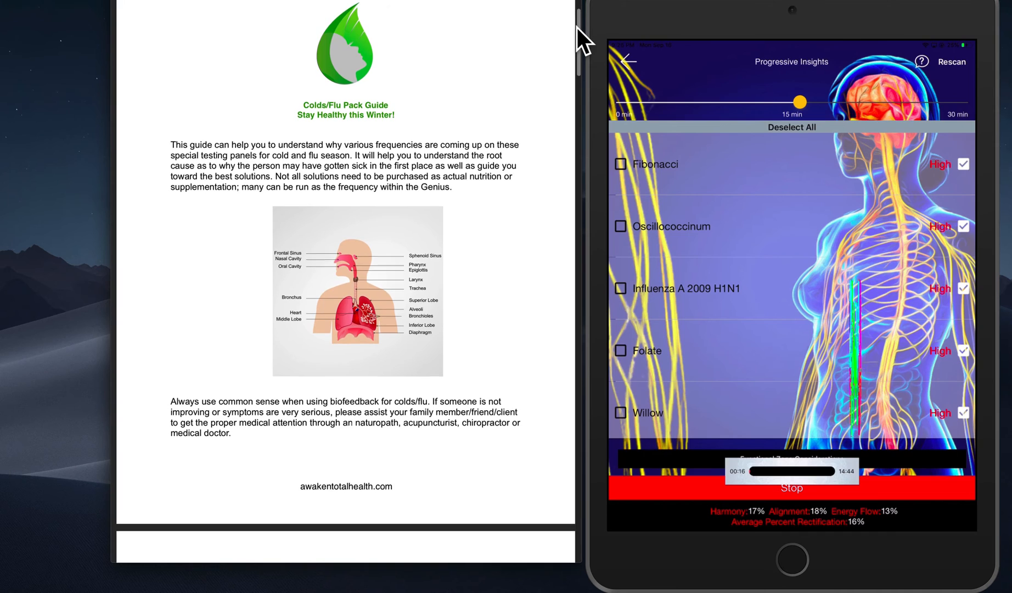
scroll("down", 3)
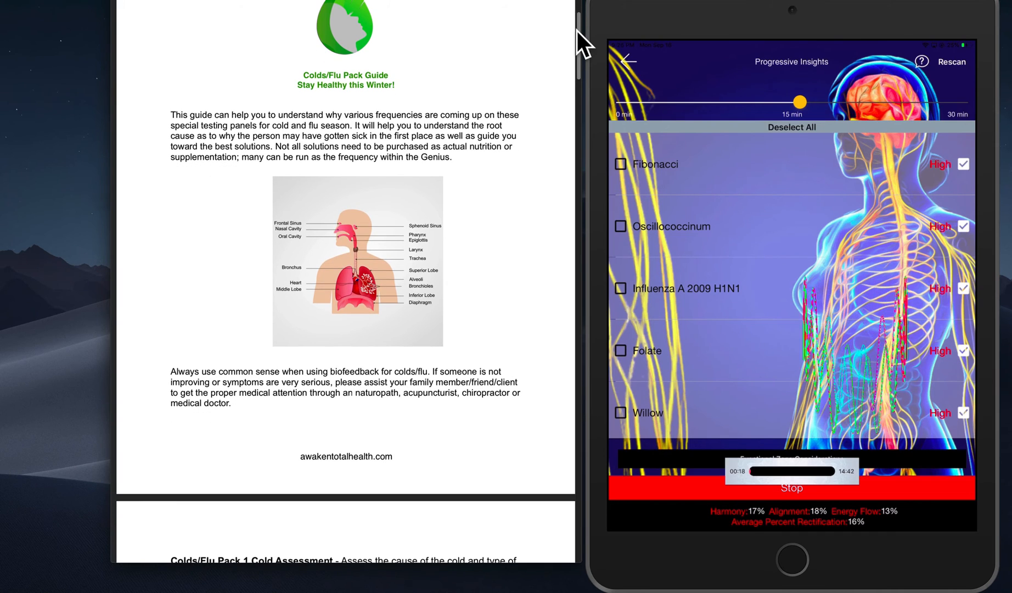
scroll("down", 3)
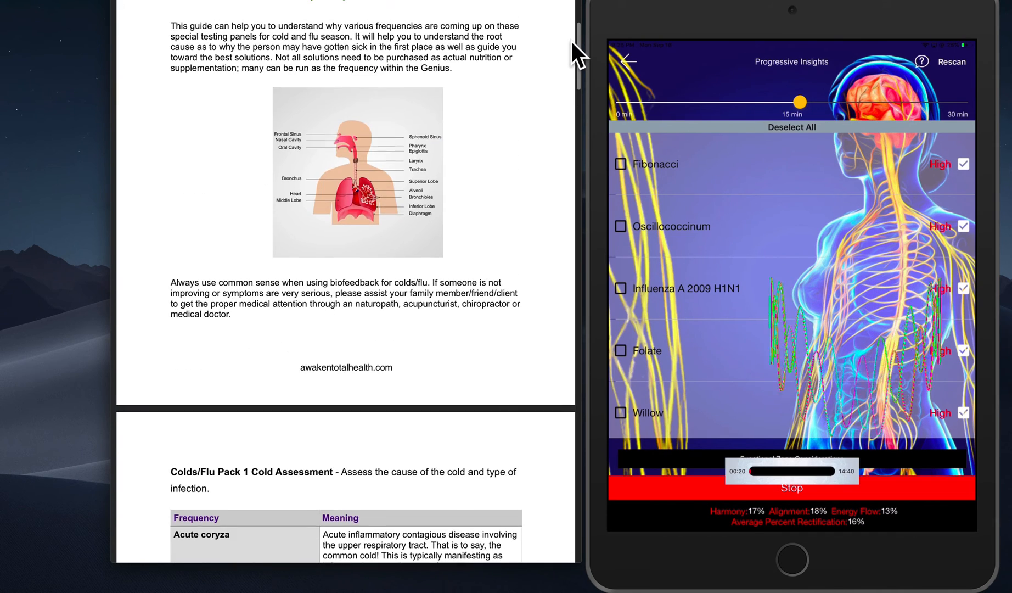
scroll("down", 3)
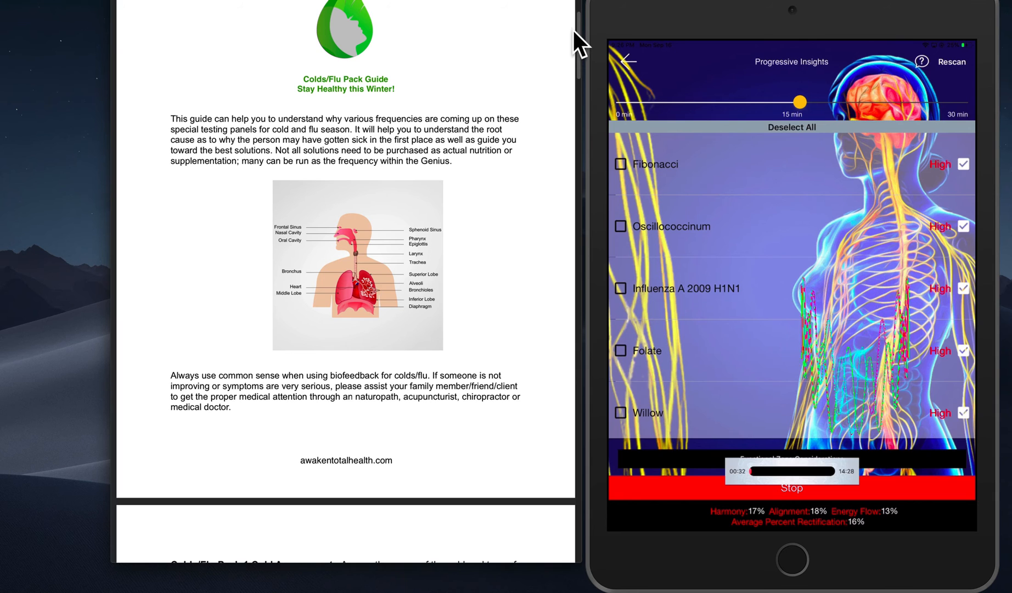
scroll("down", 3)
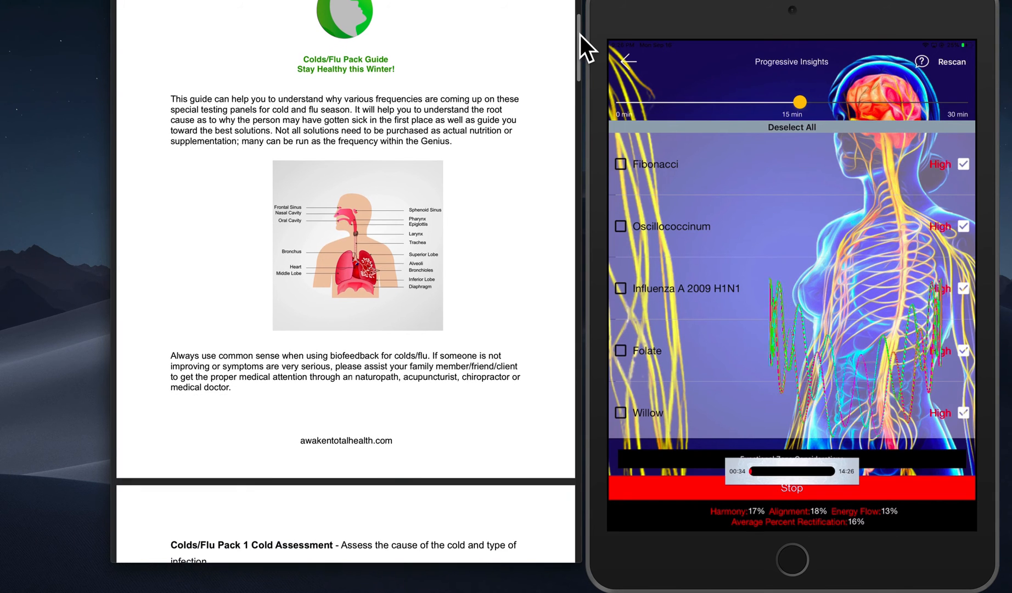
scroll("down", 3)
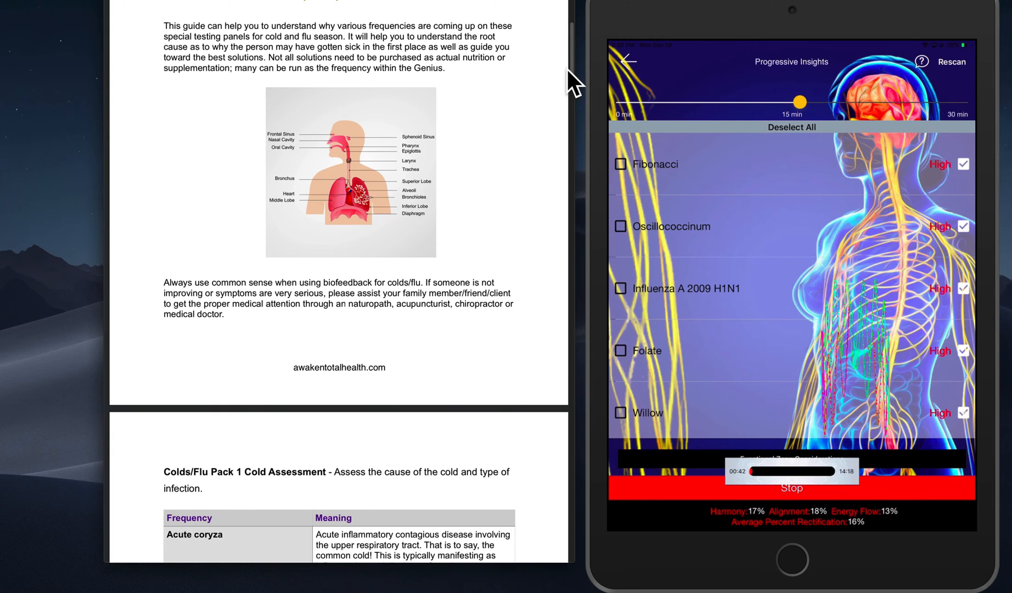
scroll("down", 3)
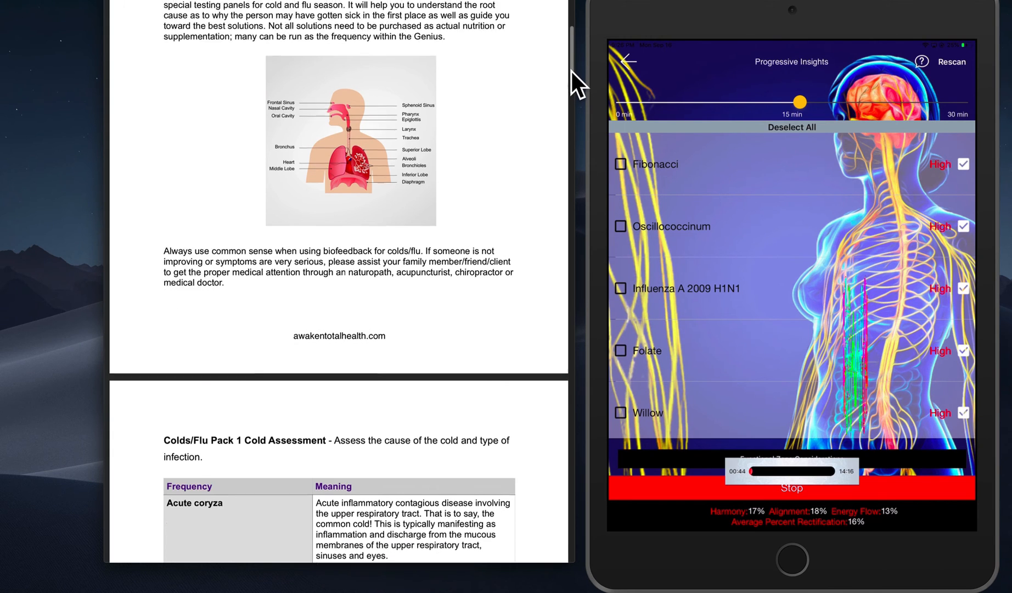
scroll("down", 3)
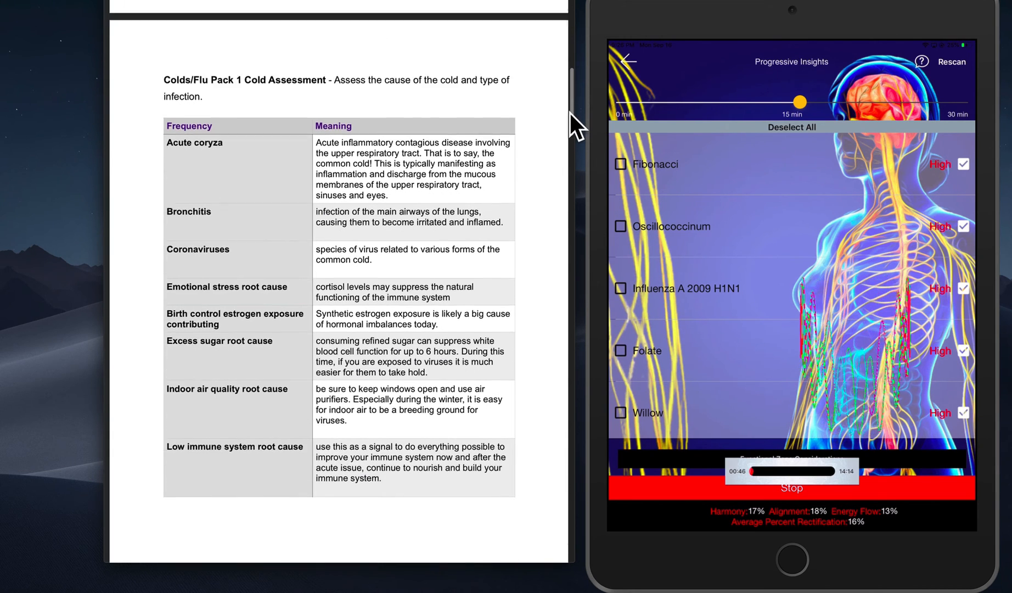
scroll("down", 3)
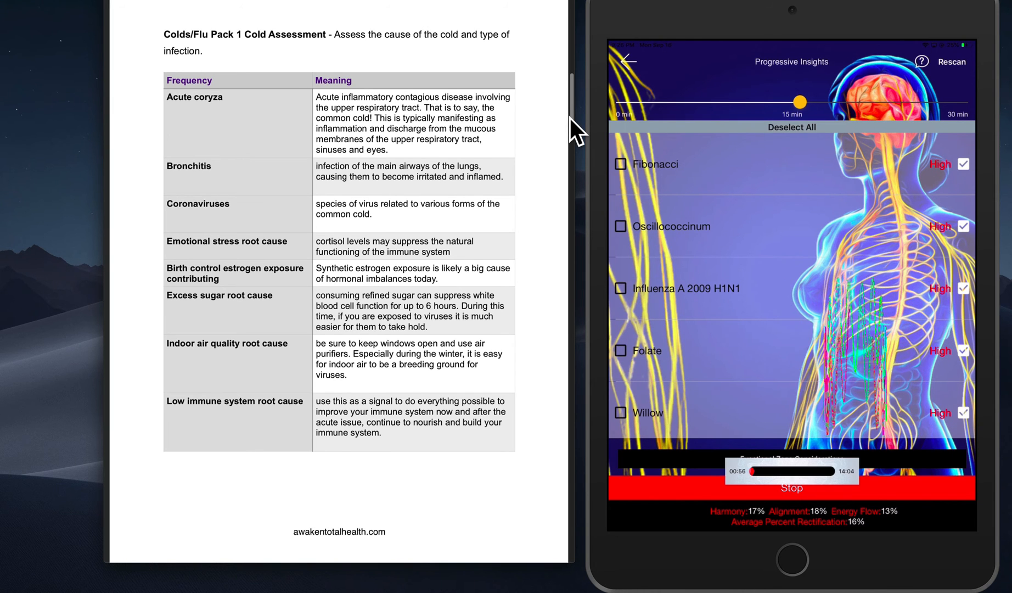
scroll("down", 3)
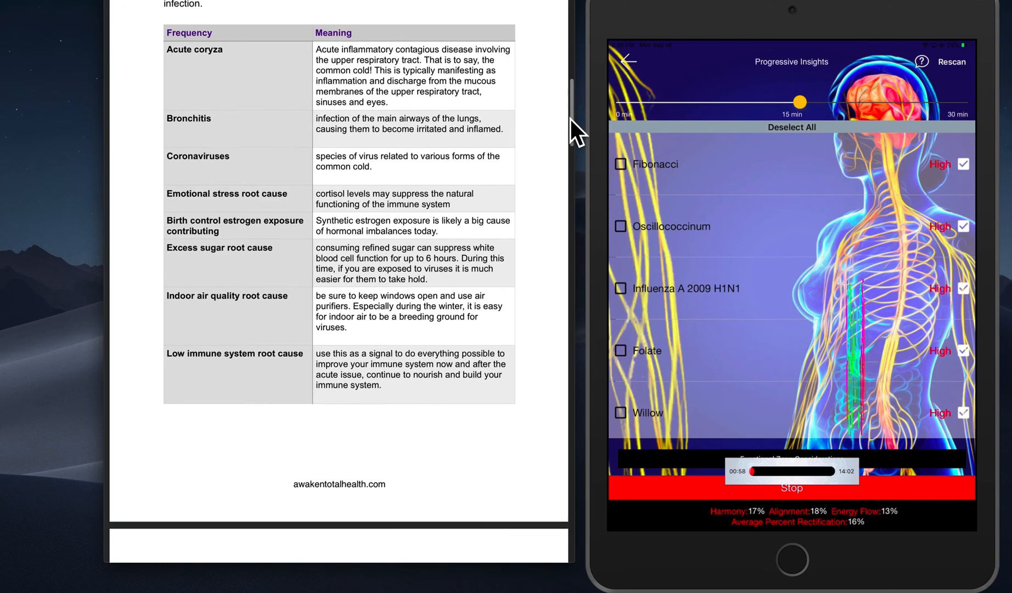
scroll("down", 3)
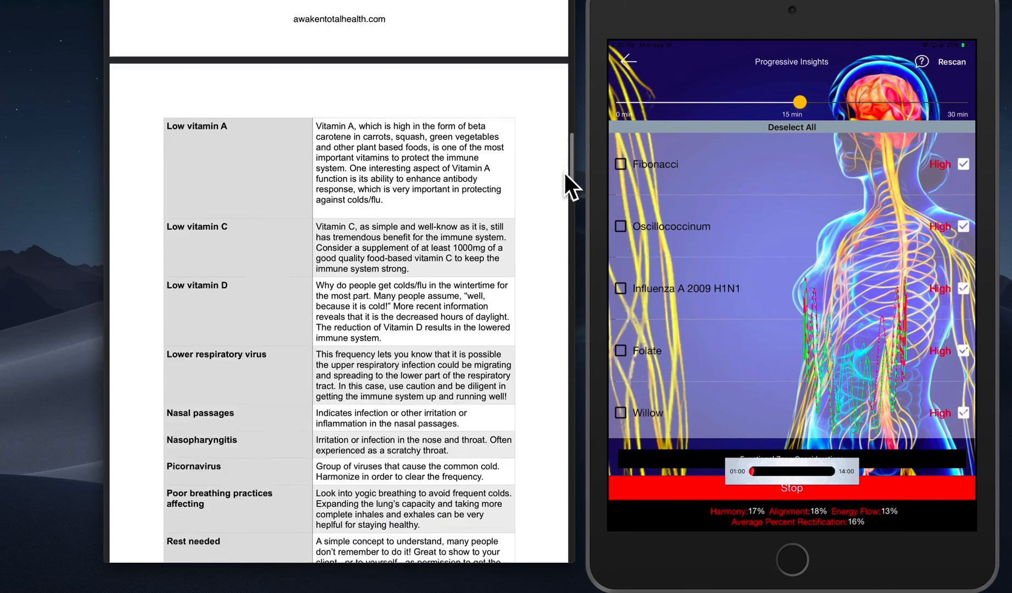
scroll("down", 3)
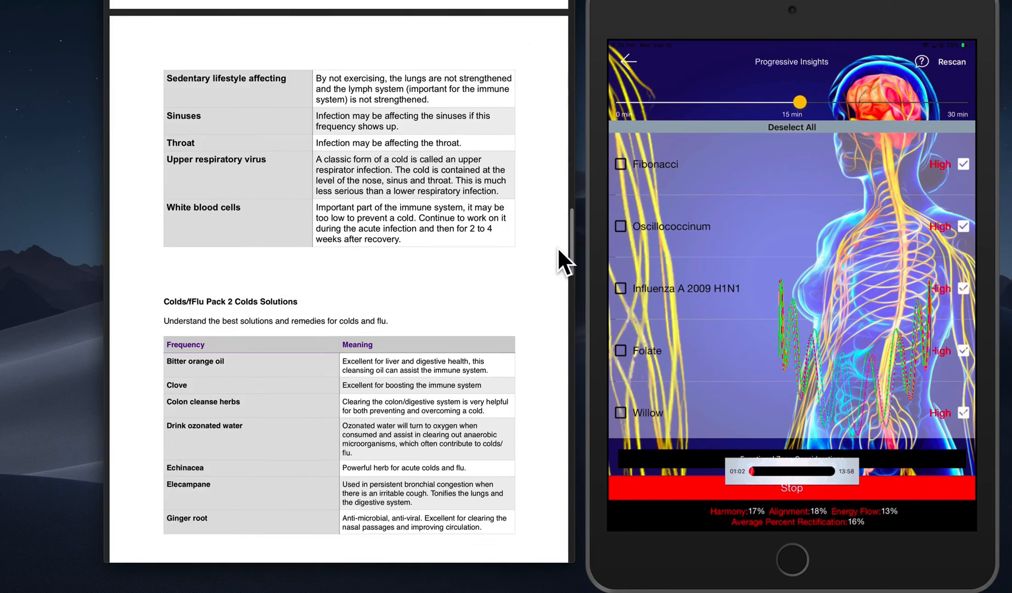
scroll("down", 3)
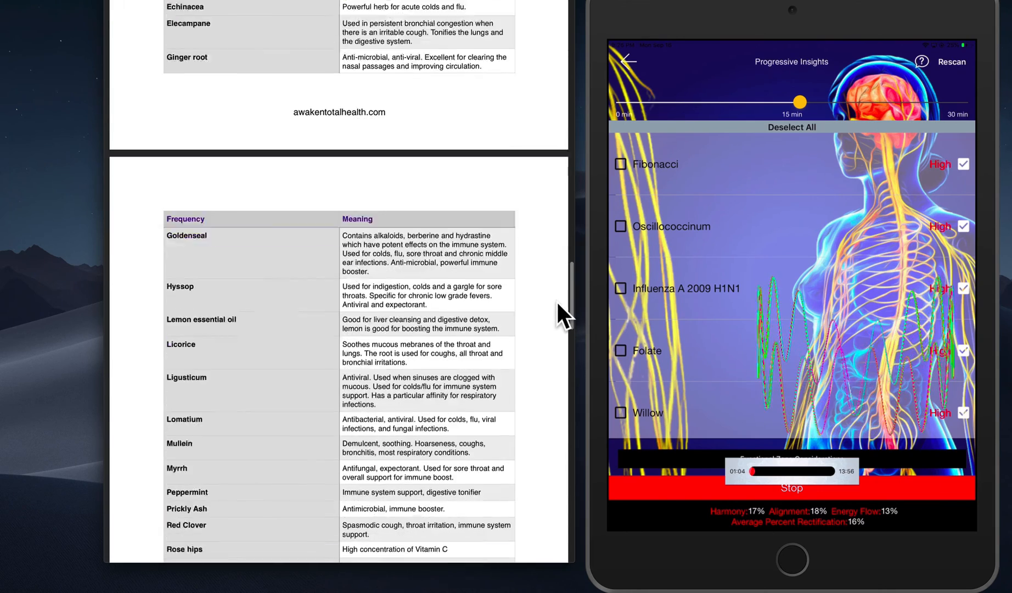
scroll("down", 3)
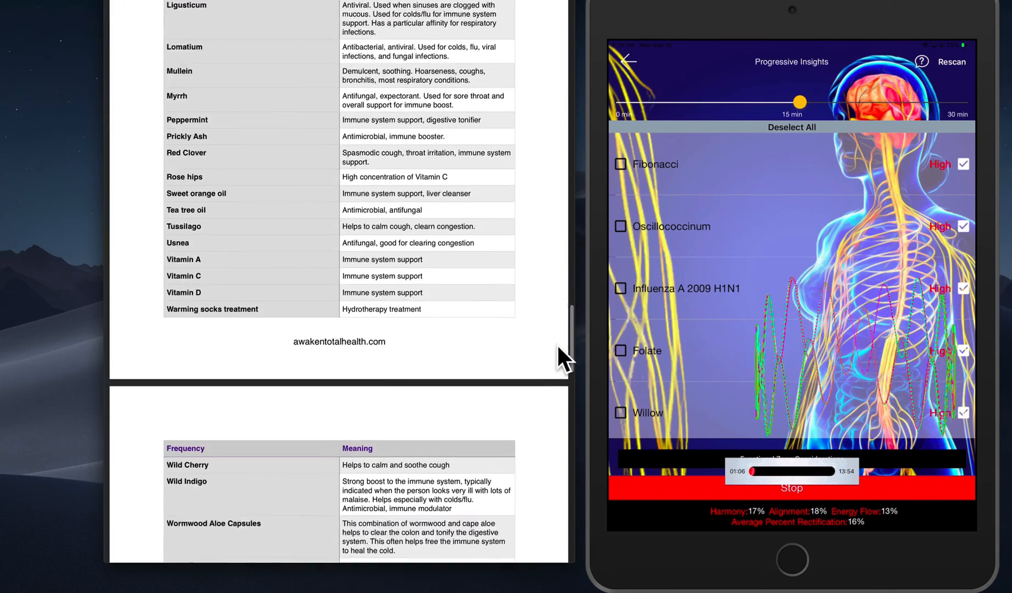
scroll("down", 3)
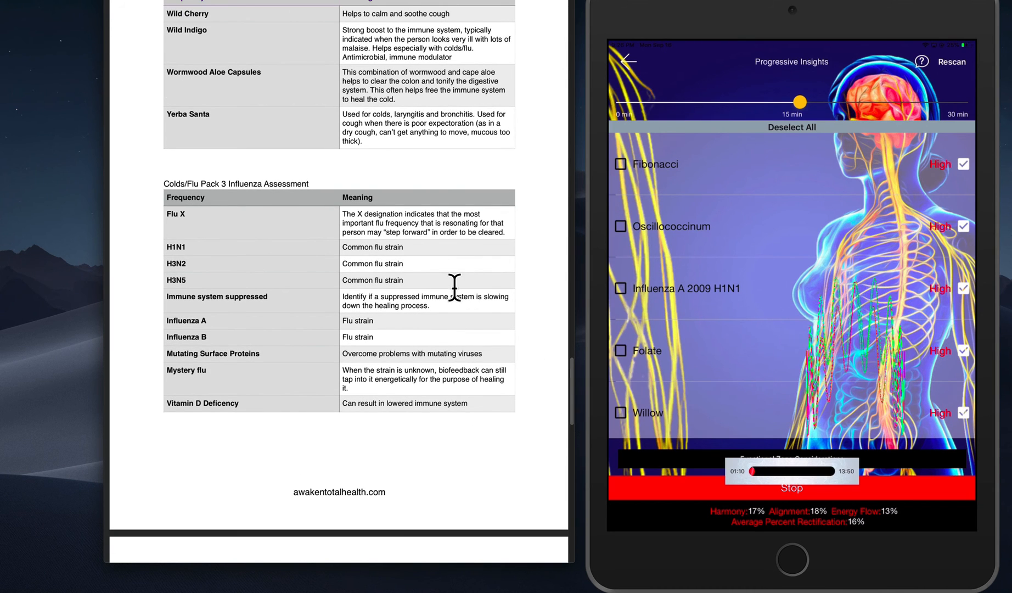
mouse_move(551, 355)
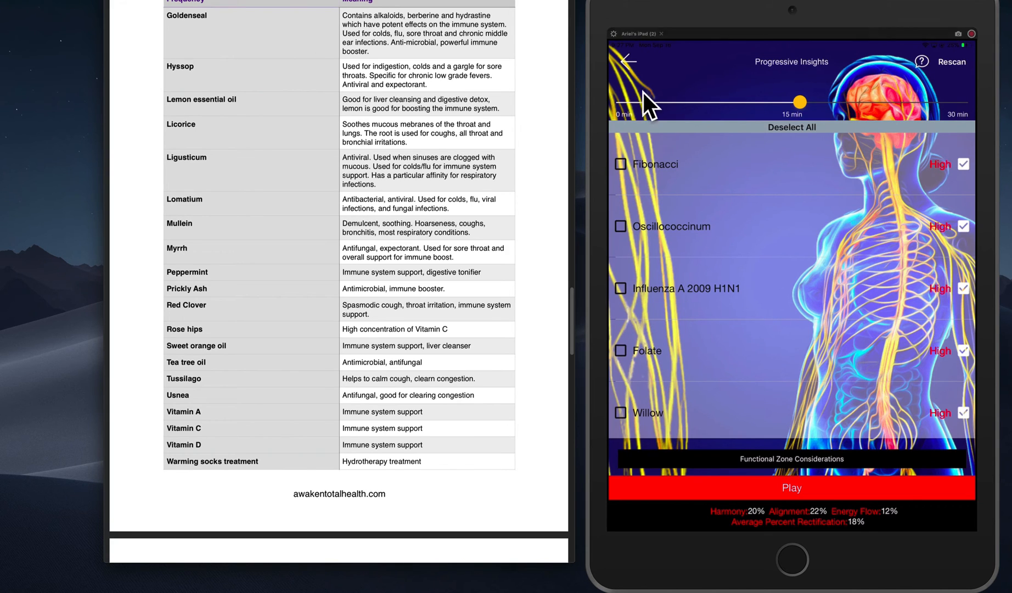
Step: Send the Colds/Flu Pack 4 frequencies to the Insight Quanta Cap recipient 'doc' via Accessories
left_click(625, 61)
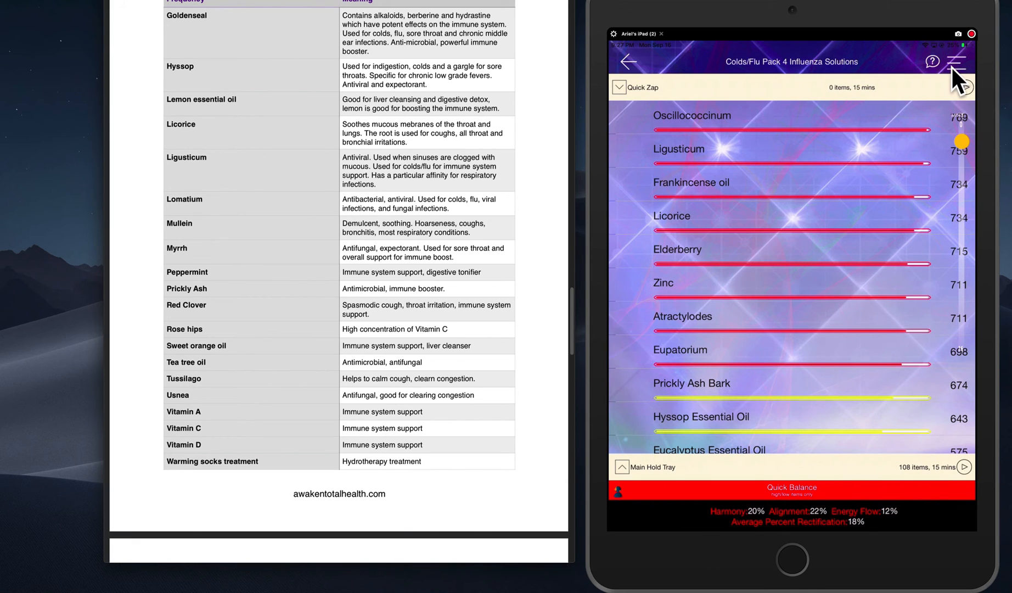
mouse_move(975, 70)
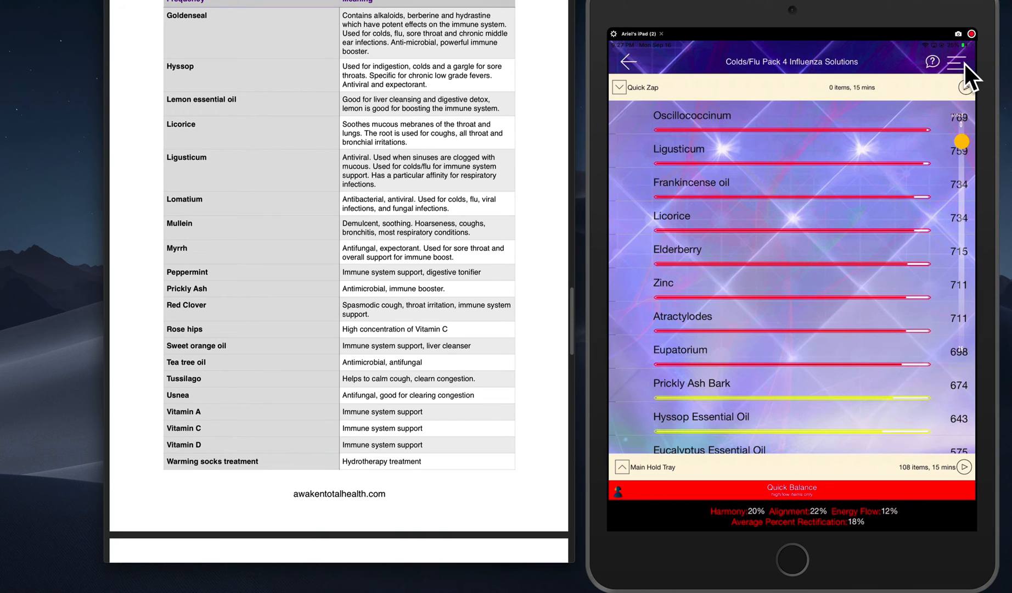
left_click(956, 63)
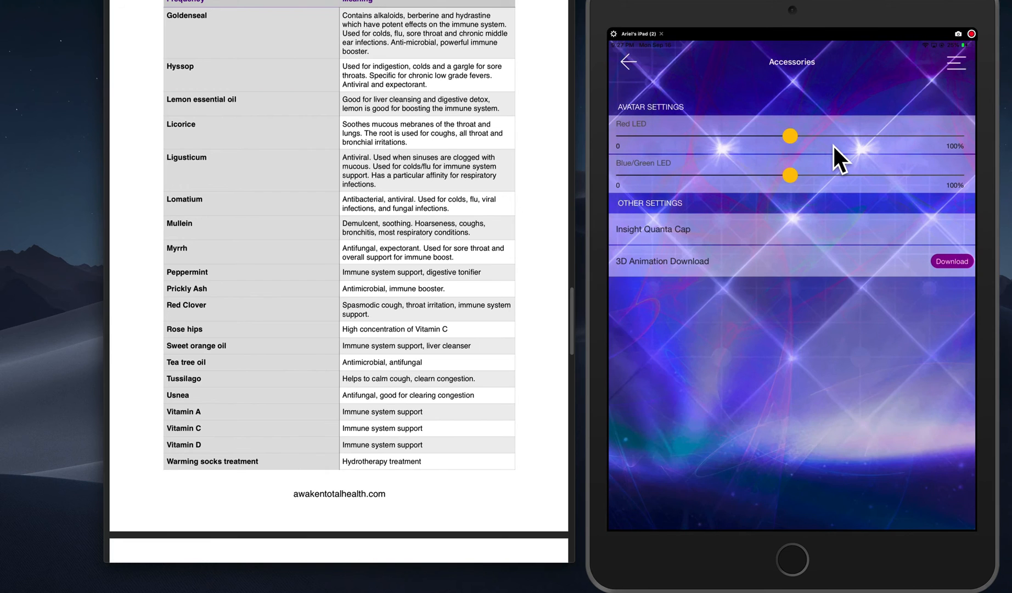
left_click(652, 229)
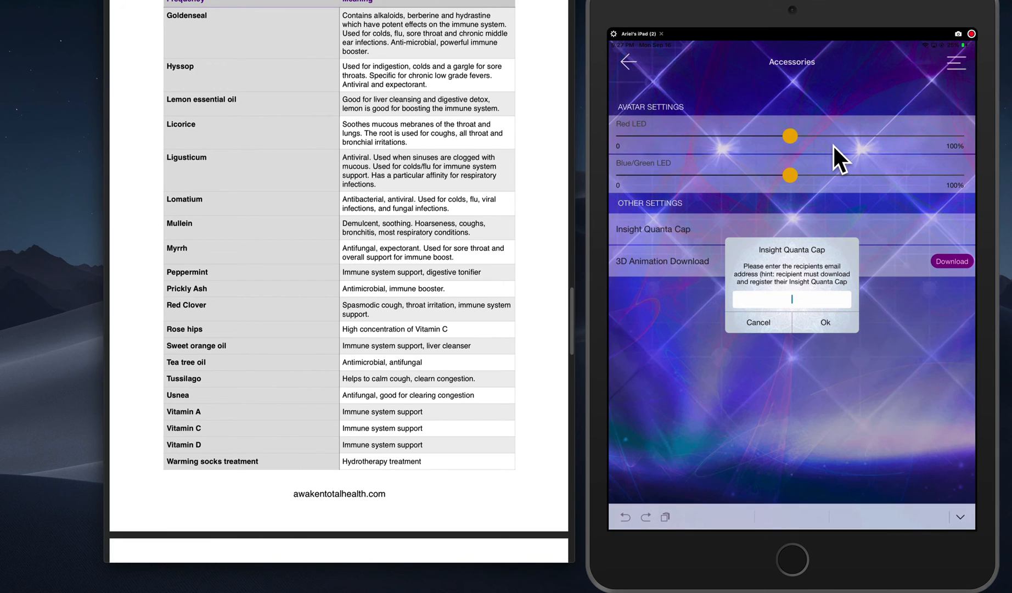
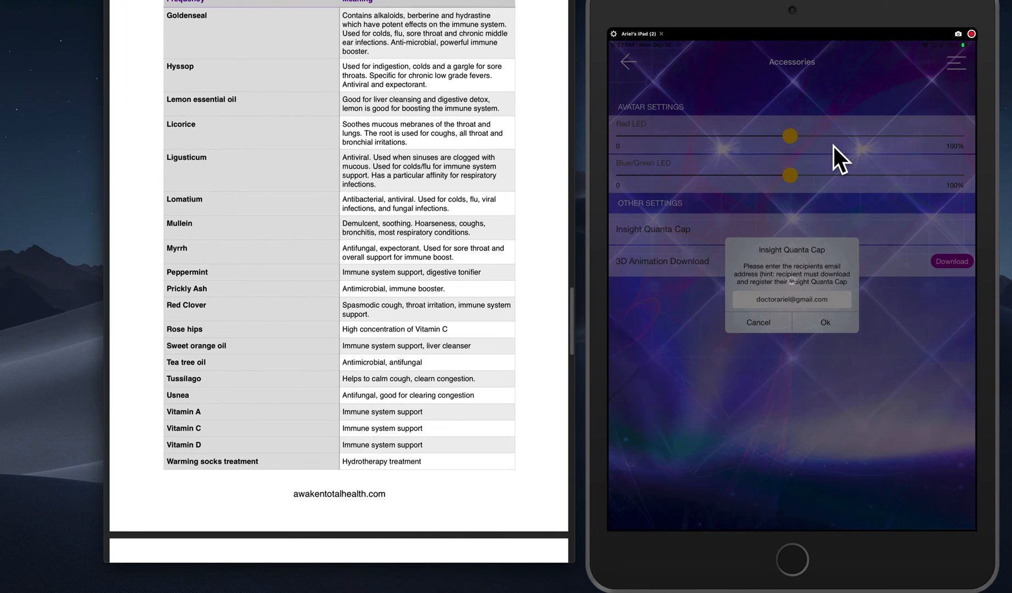
left_click(759, 323)
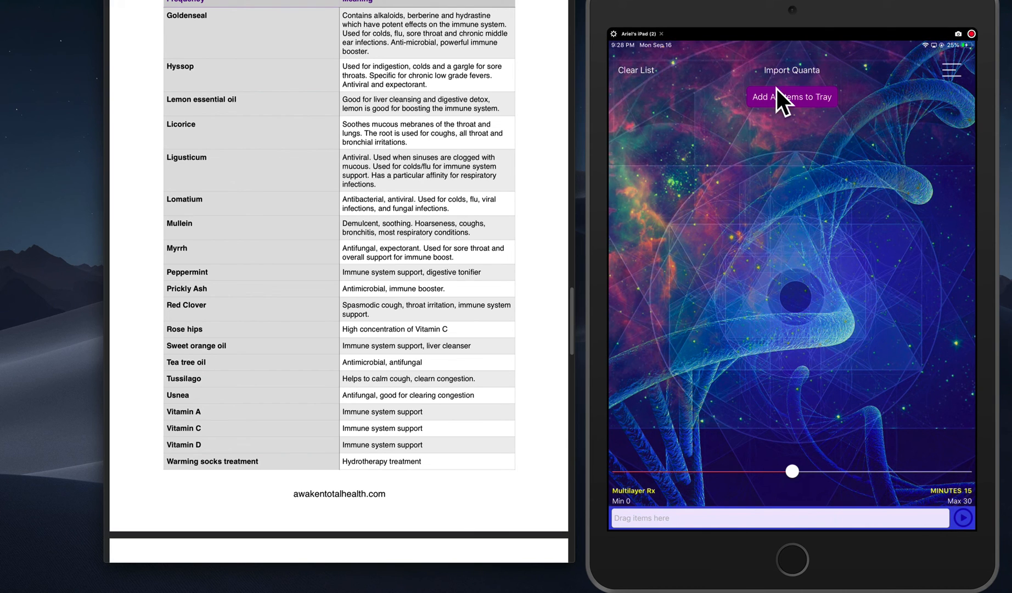
mouse_move(784, 118)
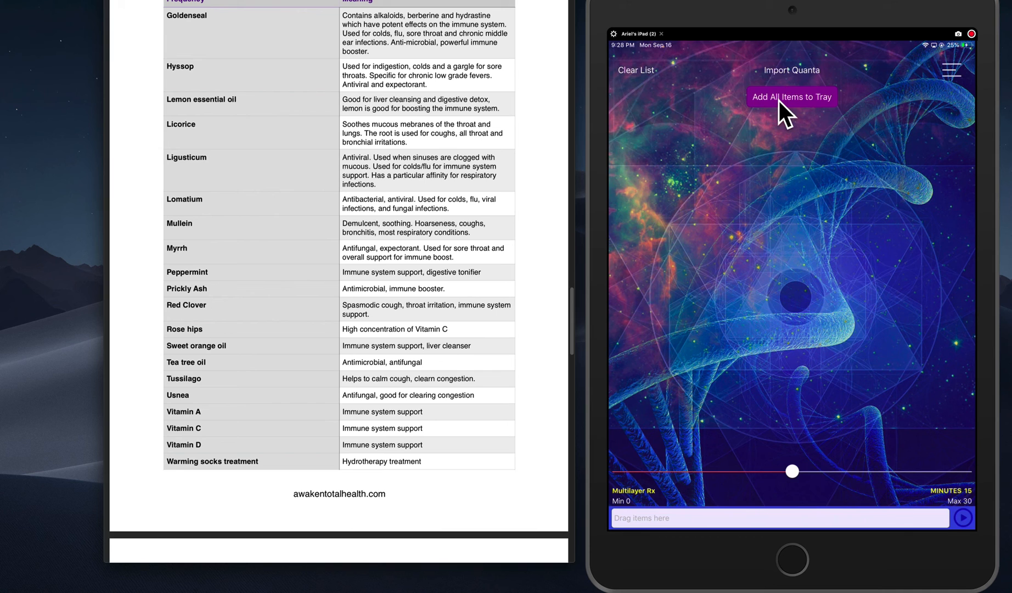
mouse_move(953, 97)
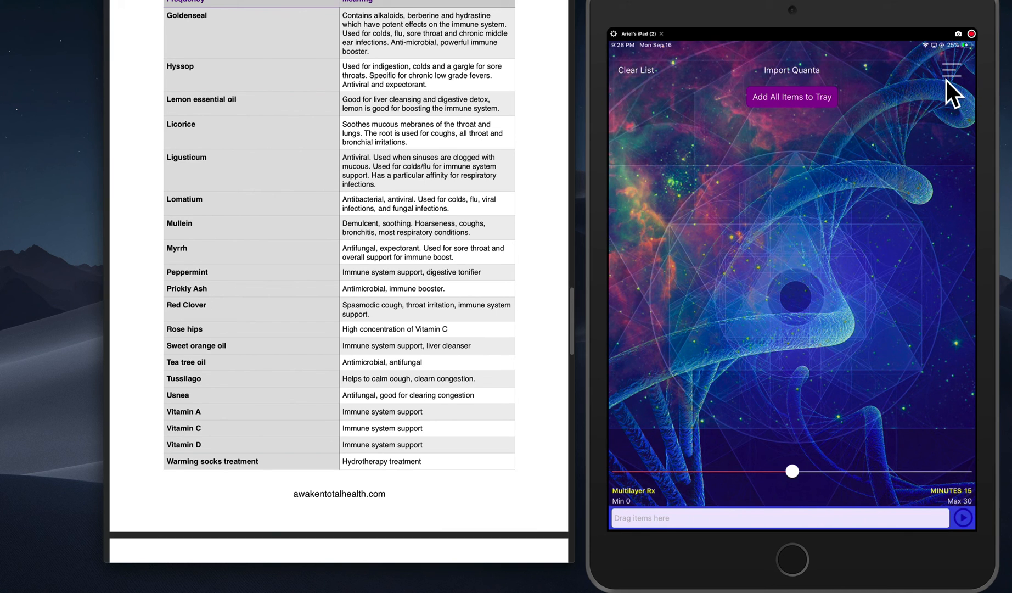
Step: Start the Import Genie Quanta process from the Quanta Capsule menu
left_click(953, 69)
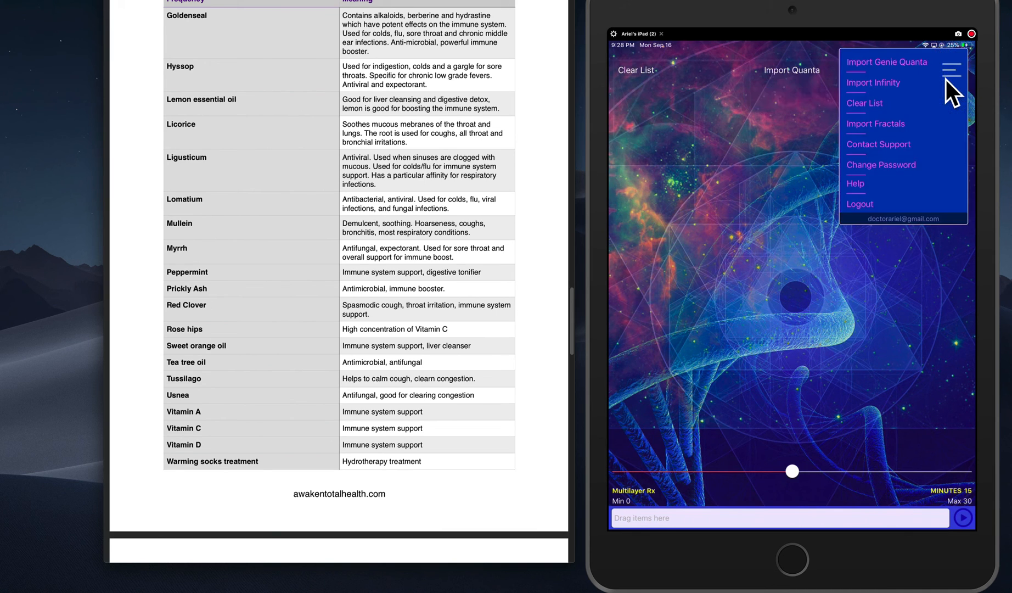
left_click(887, 63)
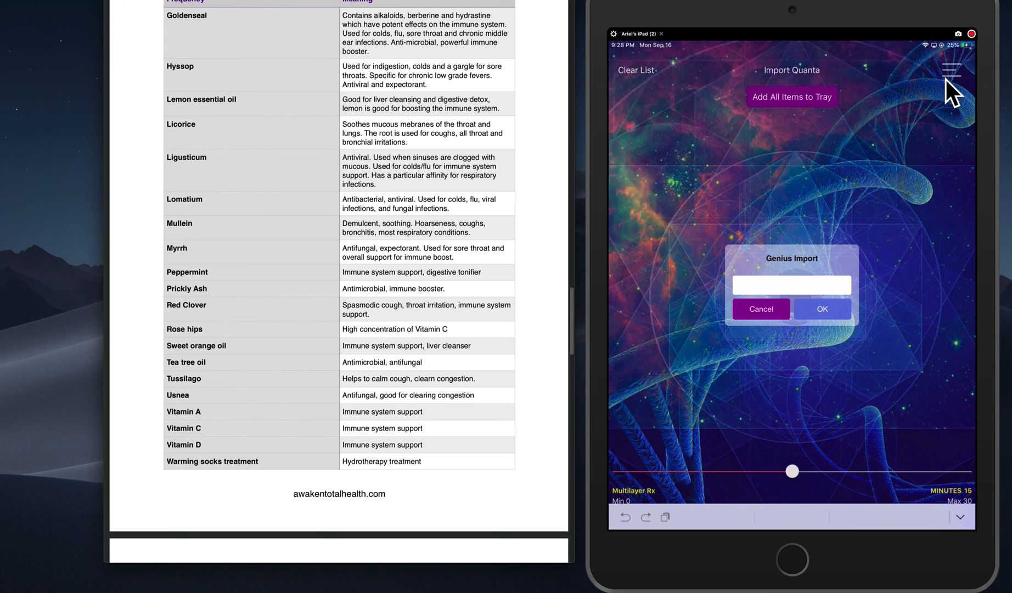
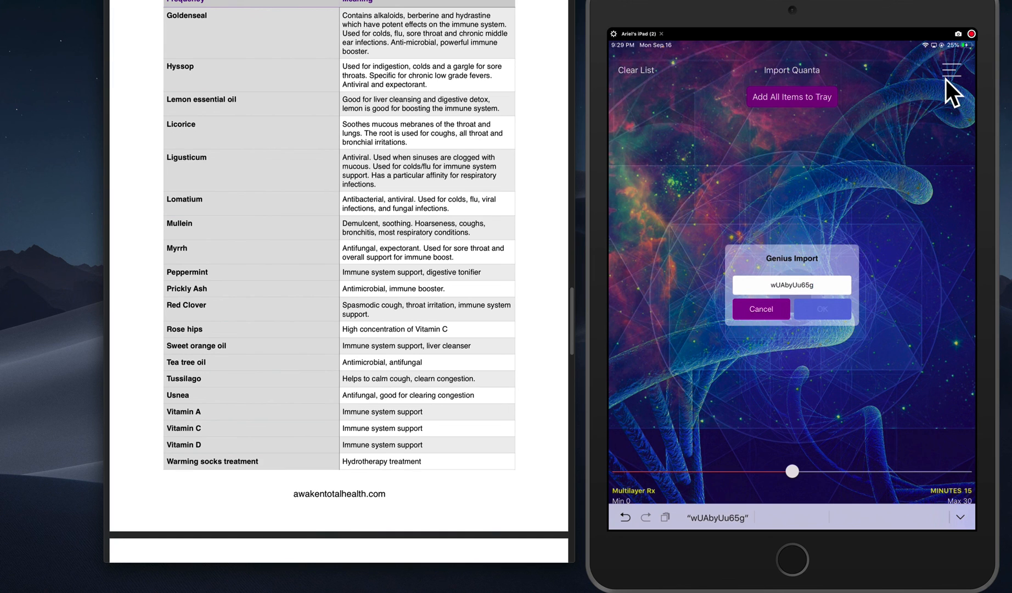
left_click(761, 309)
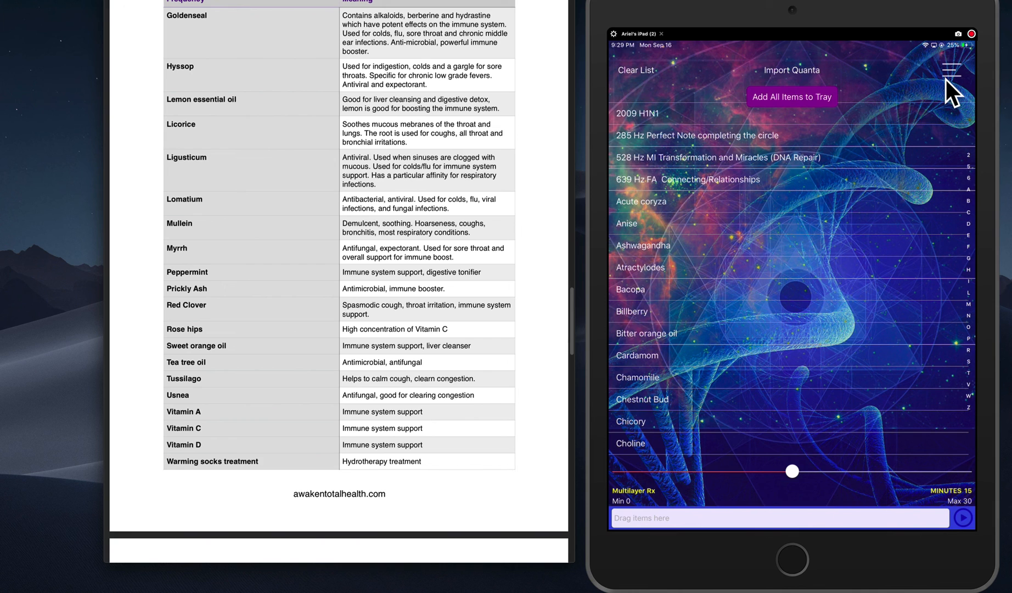
mouse_move(959, 130)
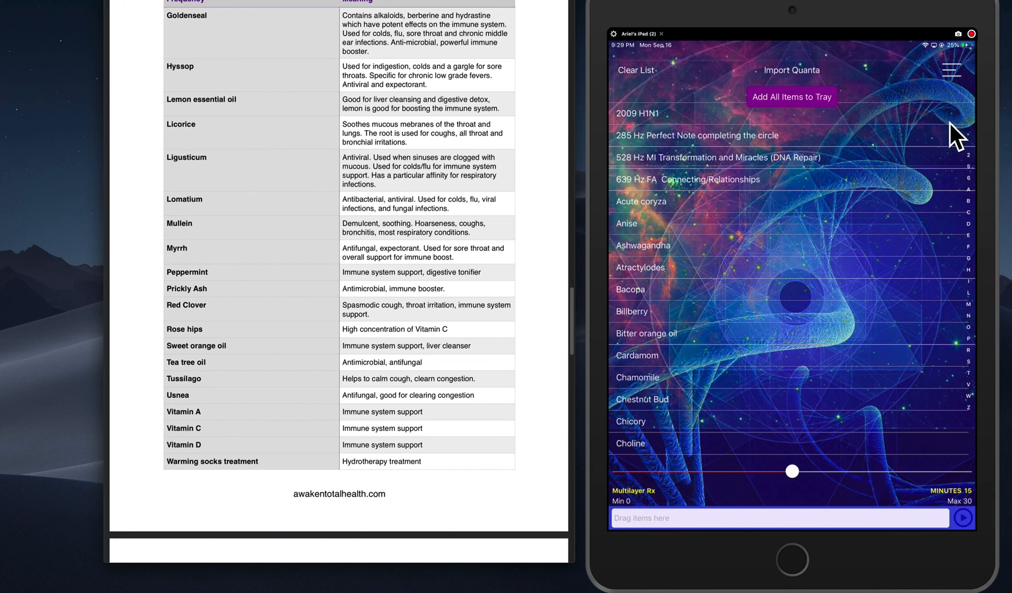
Step: Add all imported items to the tray, set 30 minutes, and start playback
left_click(793, 97)
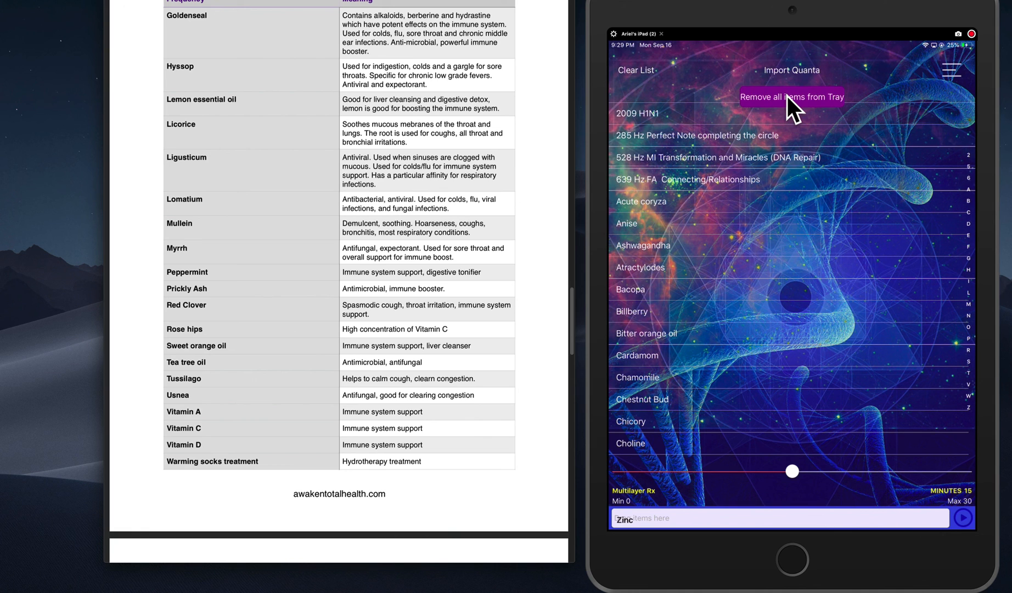
left_click_drag(792, 471, 964, 471)
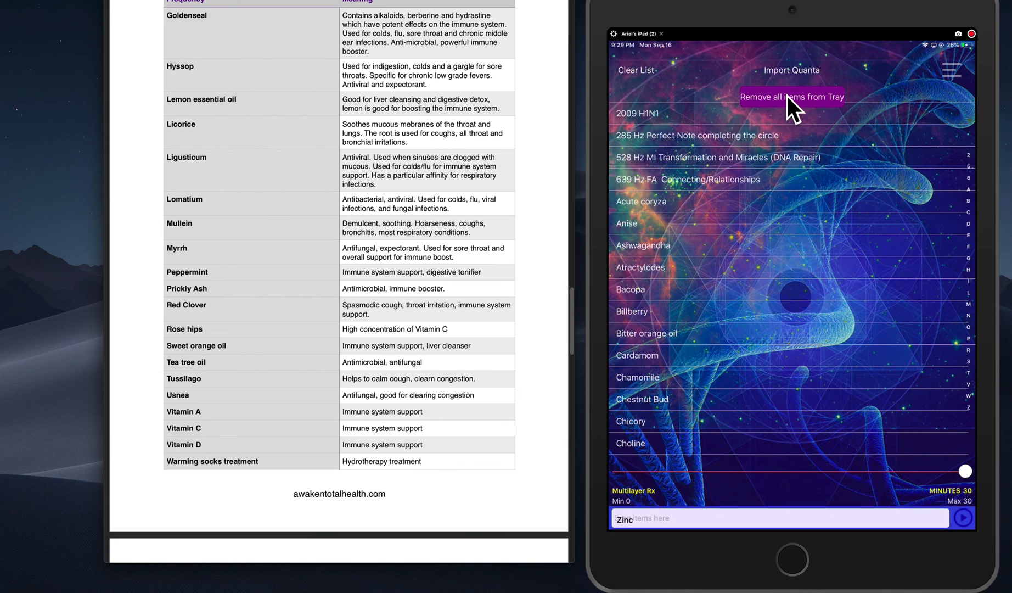
left_click(793, 97)
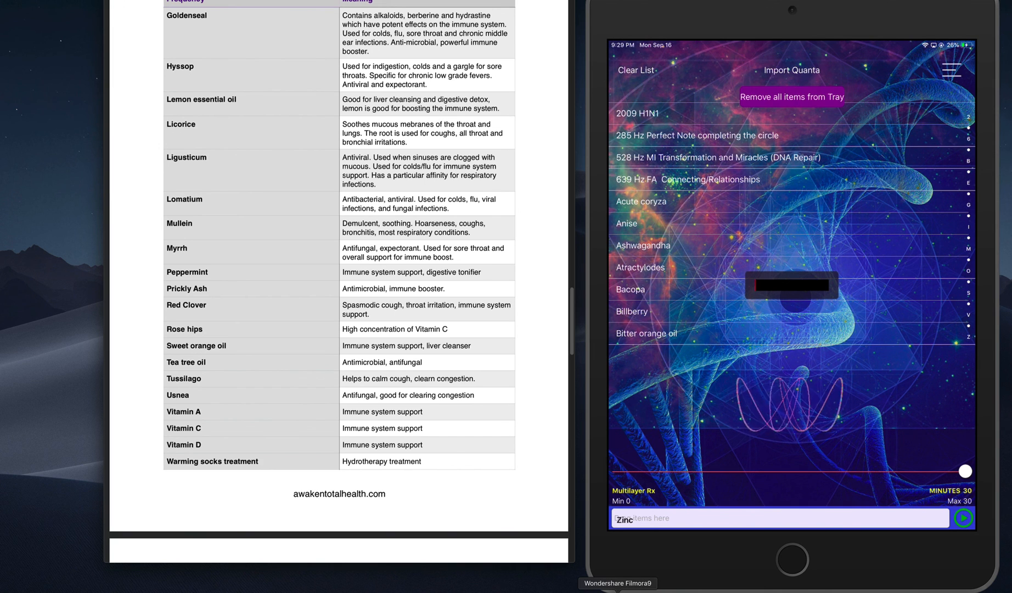
right_click(622, 584)
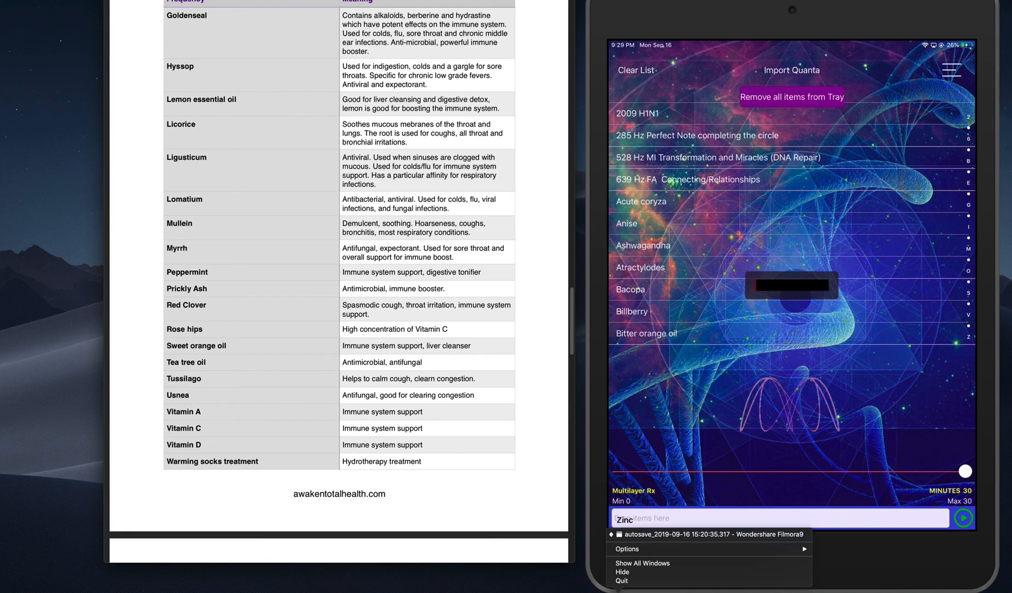